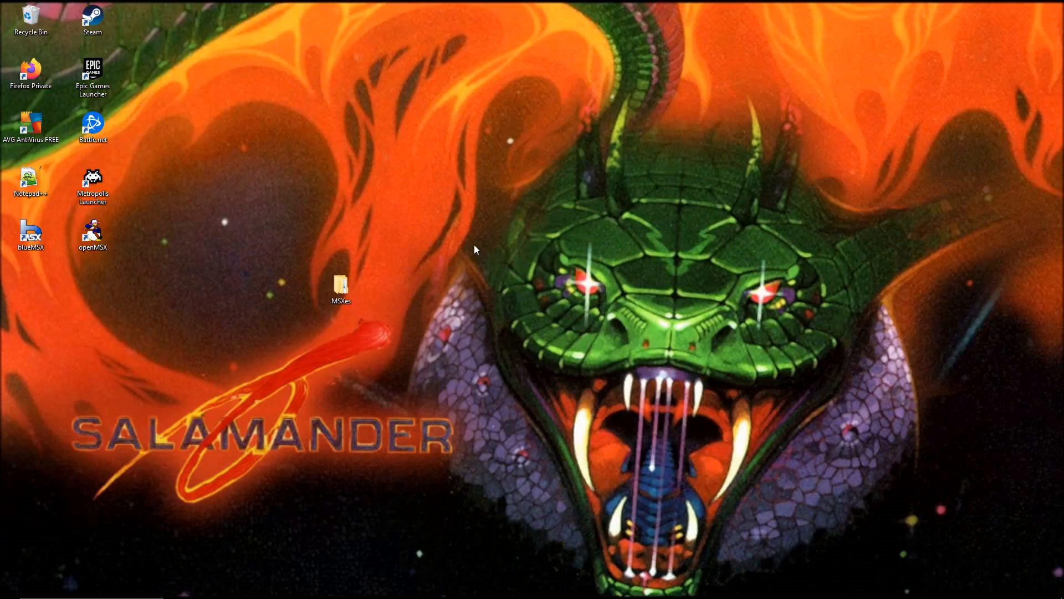
pyautogui.moveTo(239, 232)
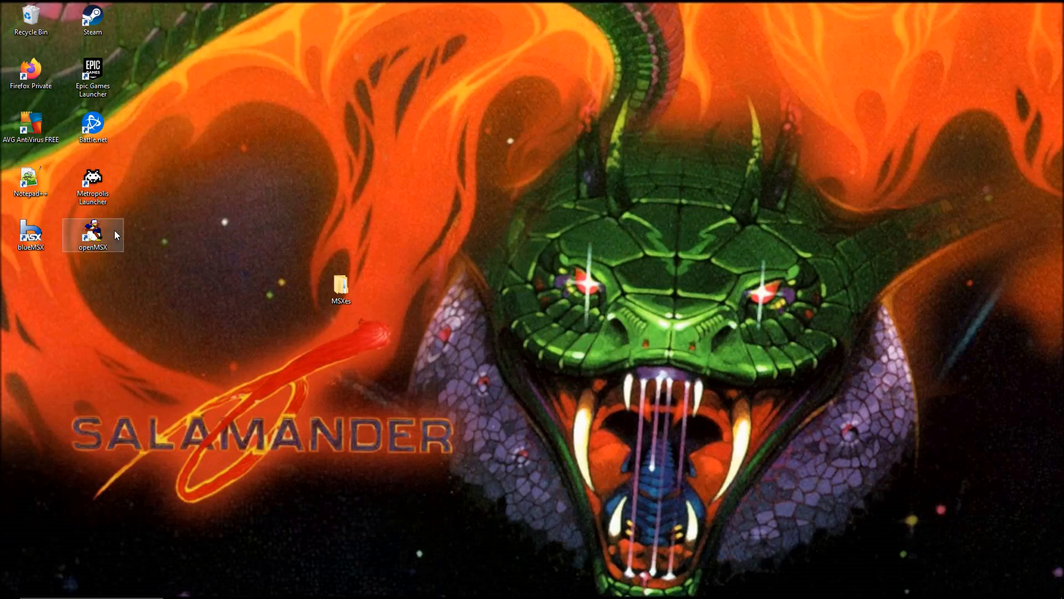
pyautogui.moveTo(95, 234)
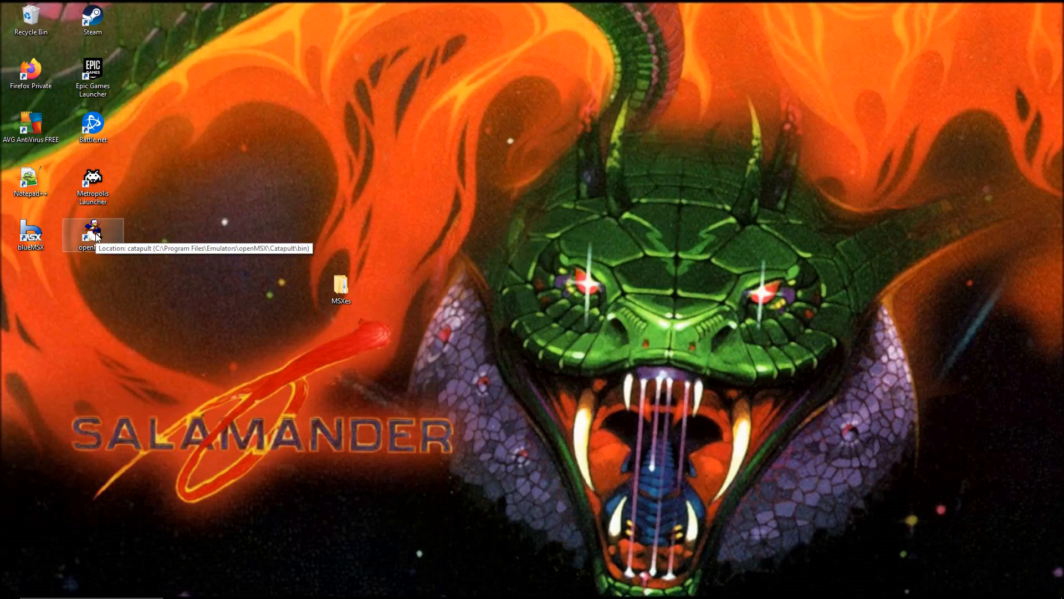
pyautogui.moveTo(143, 254)
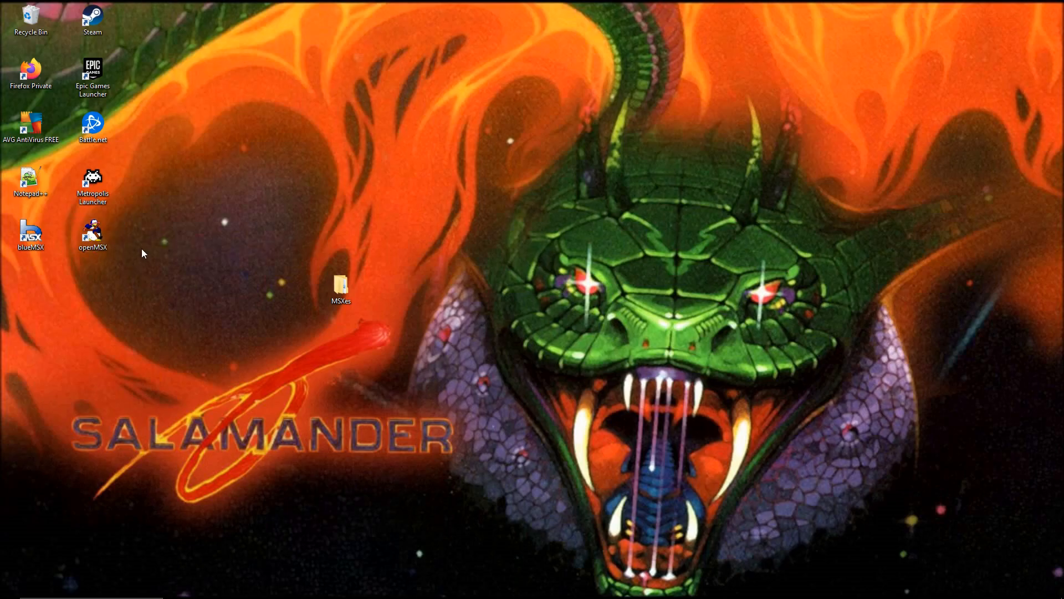
pyautogui.moveTo(143, 236)
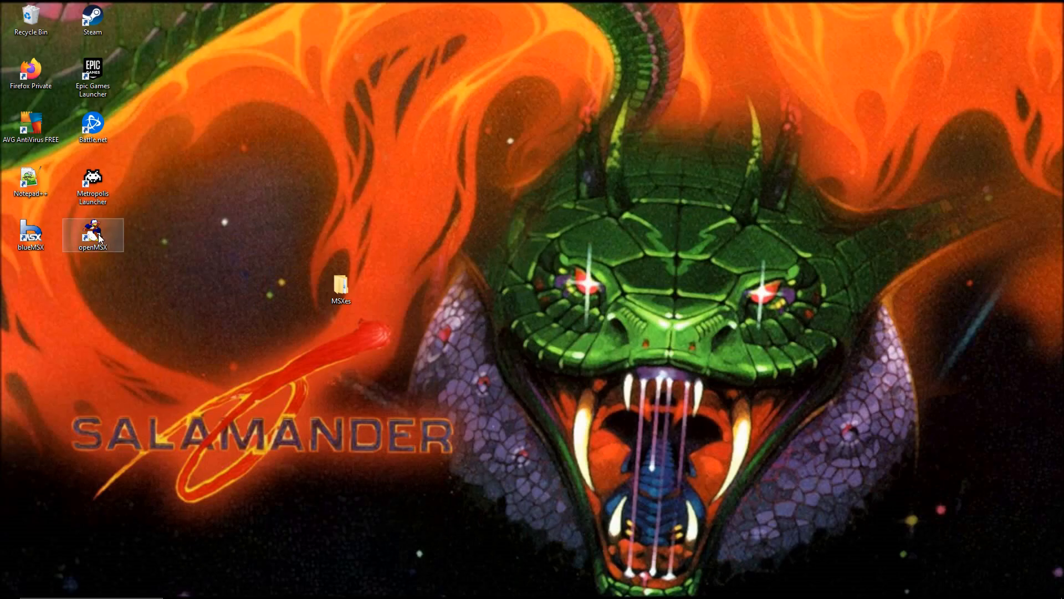
pyautogui.moveTo(93, 236)
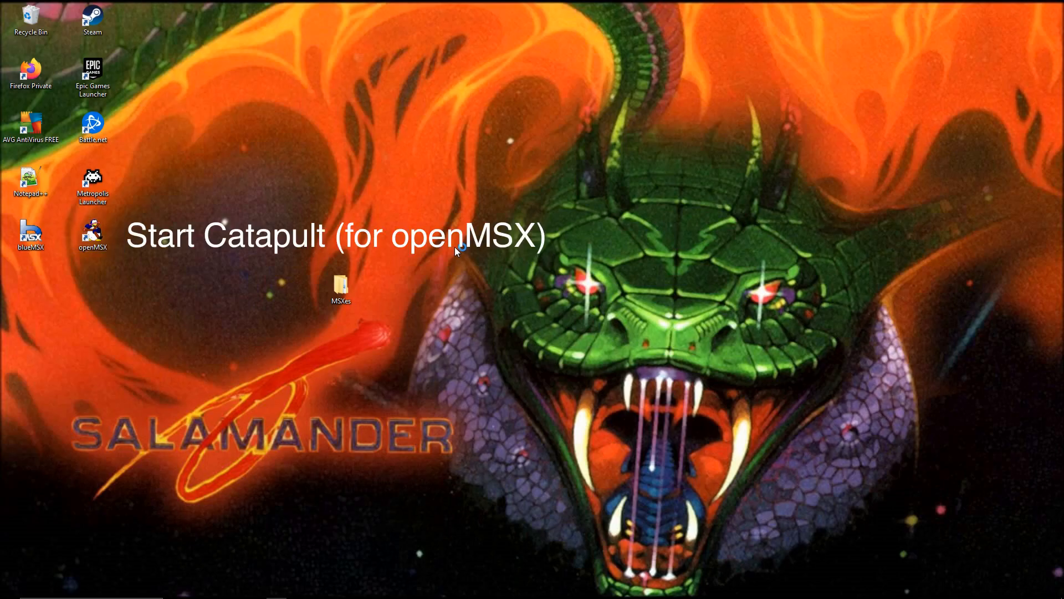
# Step: Launch openMSX Catapult from its desktop shortcut, opening a Panasonic FS-A1GT session
pyautogui.doubleClick(93, 231)
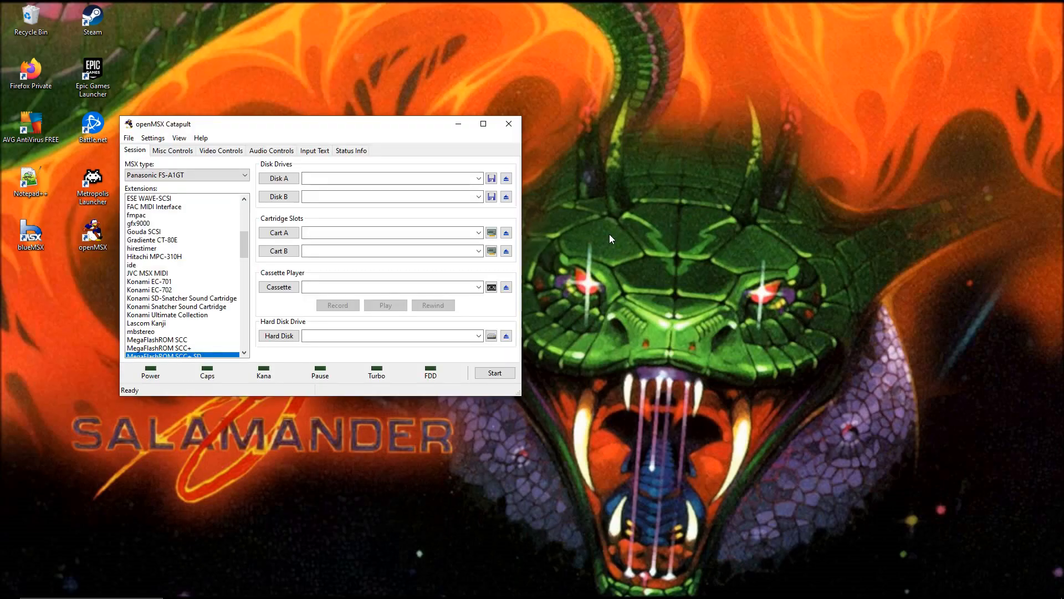
pyautogui.moveTo(244, 244)
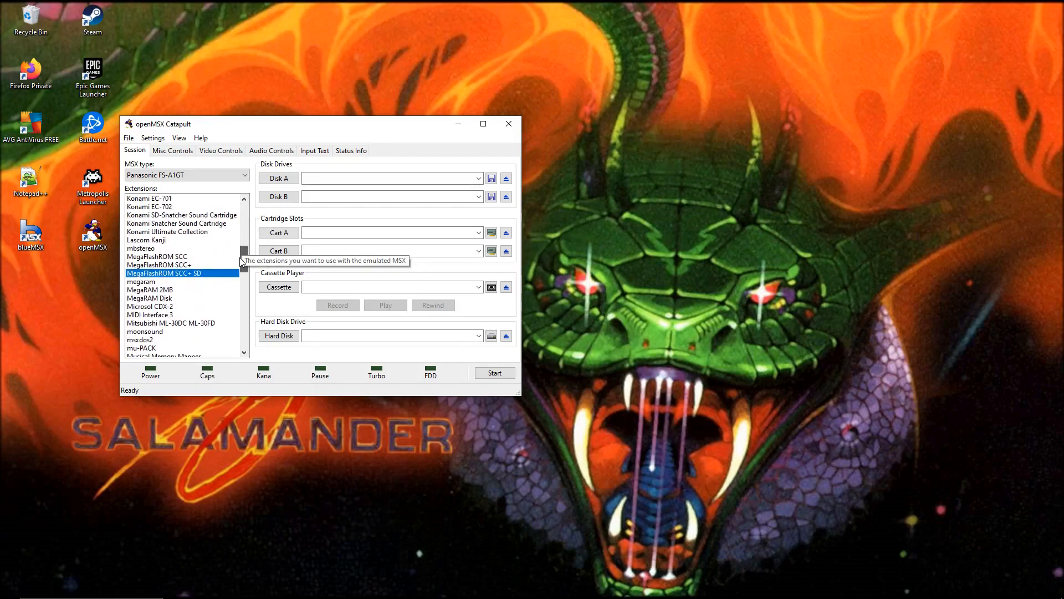
pyautogui.moveTo(212, 206)
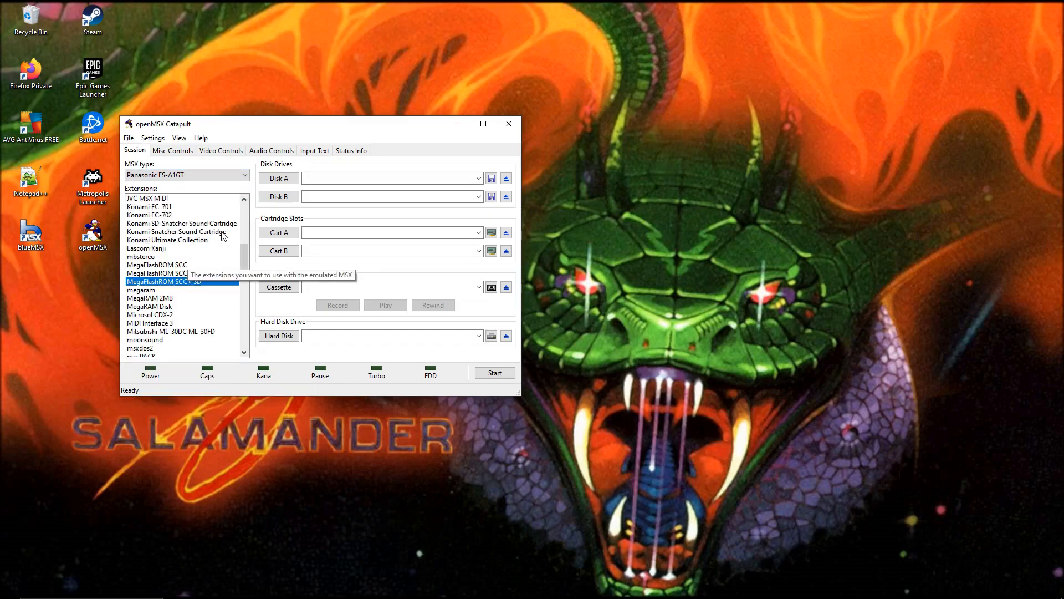
pyautogui.moveTo(323, 129)
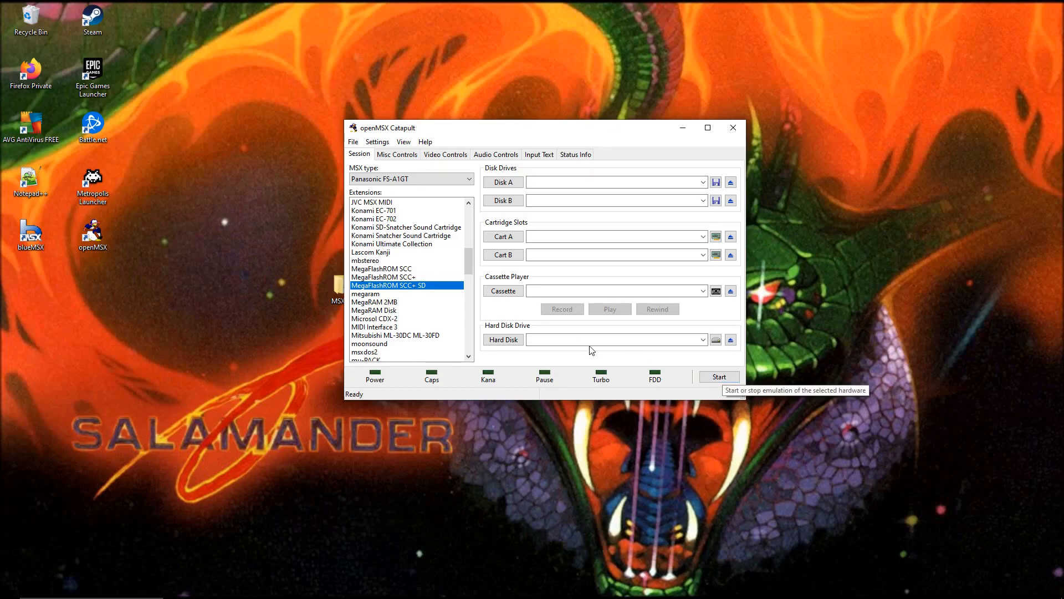
pyautogui.moveTo(428, 292)
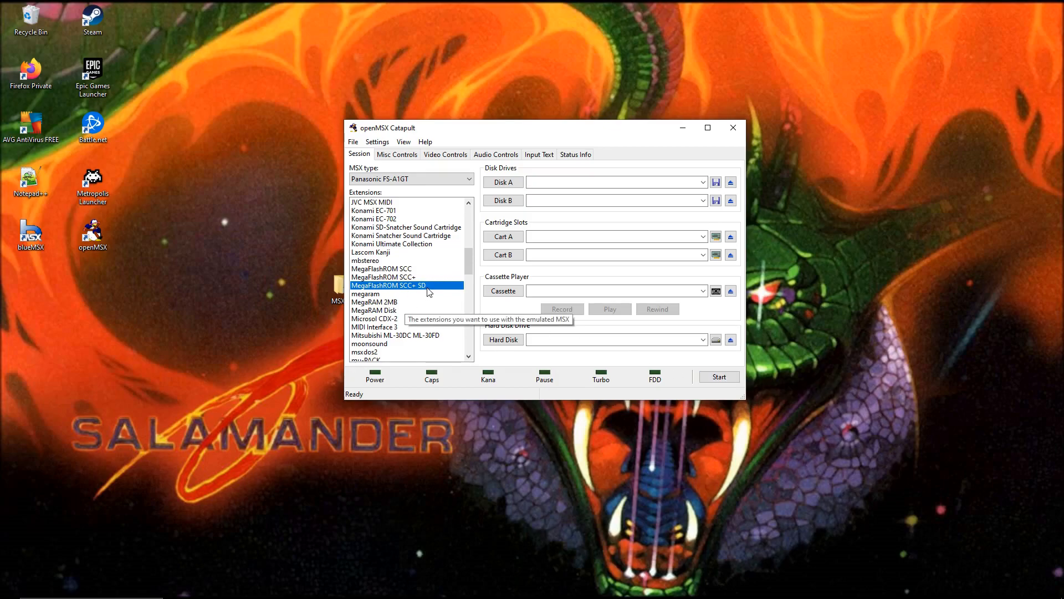
pyautogui.moveTo(428, 292)
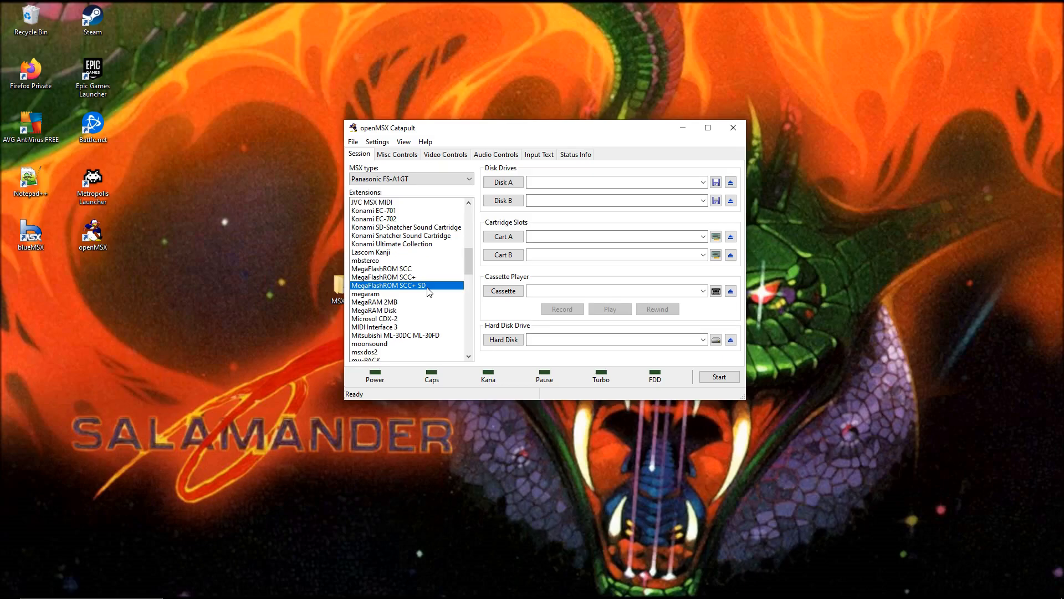
pyautogui.moveTo(446, 292)
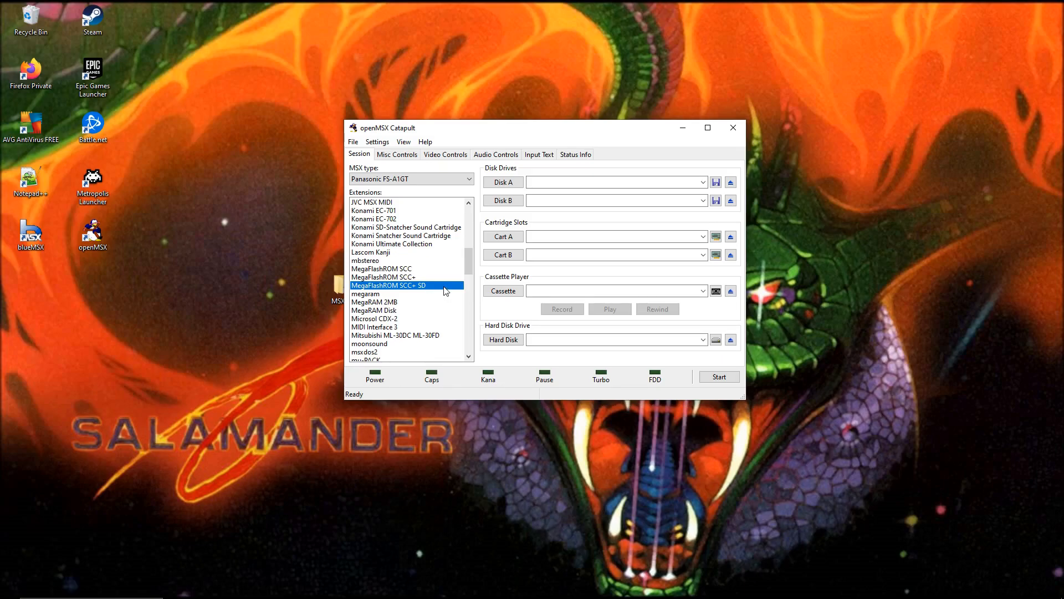
pyautogui.moveTo(444, 291)
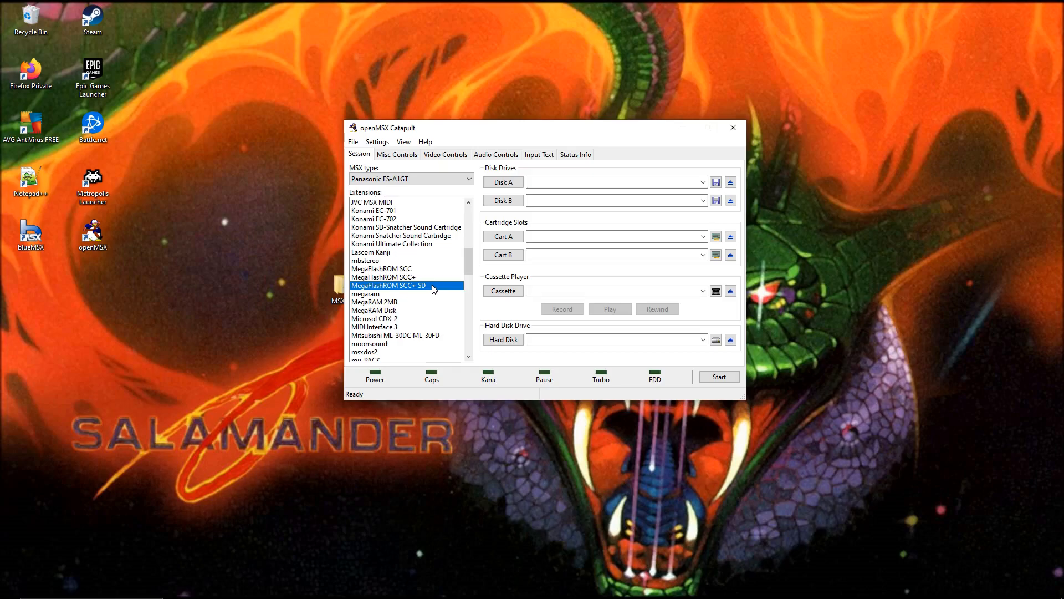
pyautogui.moveTo(427, 256)
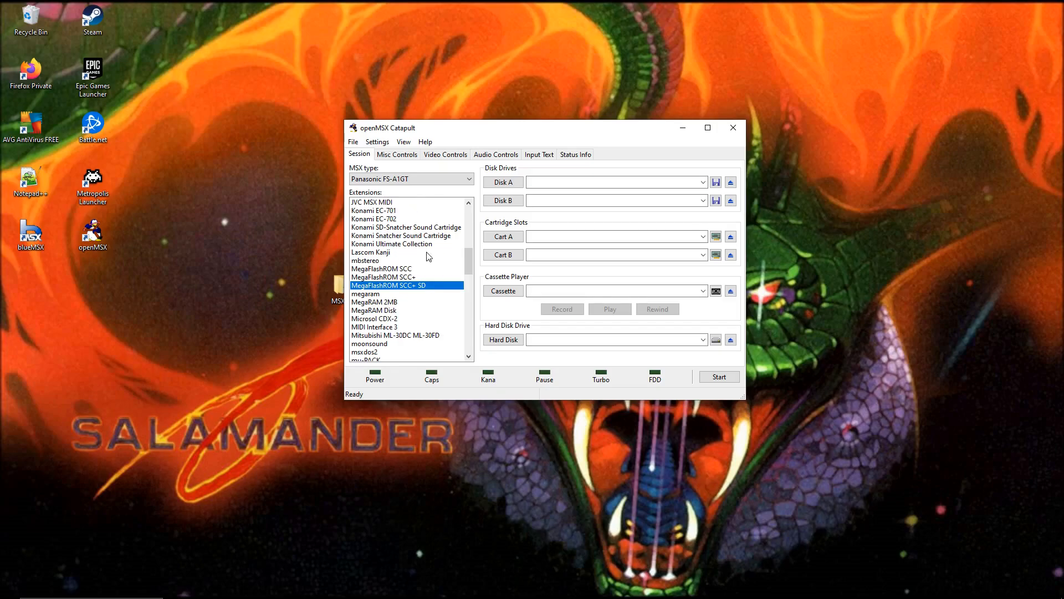
pyautogui.moveTo(420, 290)
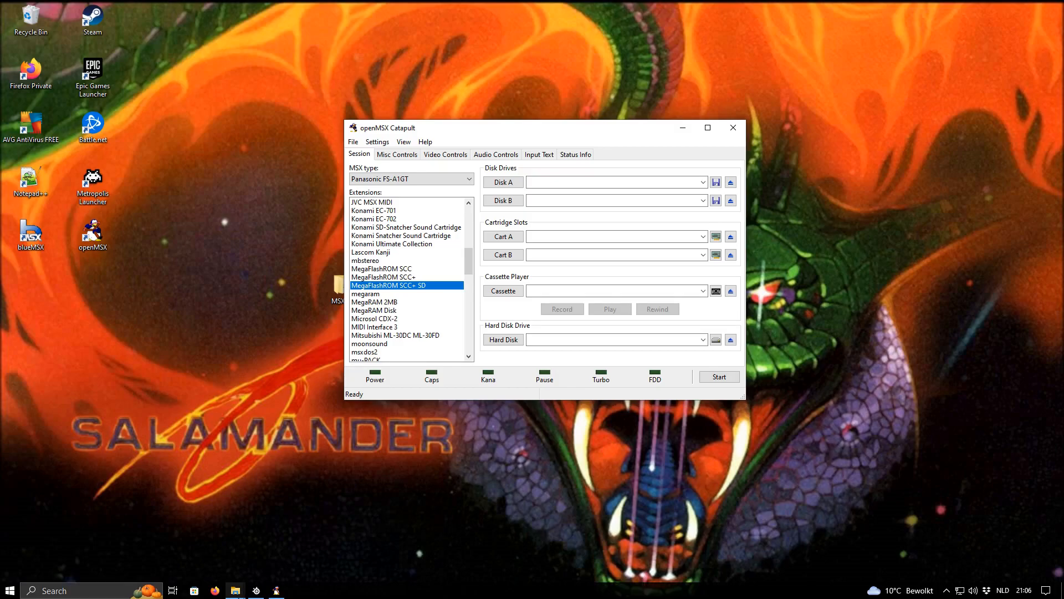
# Step: Browse File Explorer to Program Files > openMSX > share > extensions and scroll to the MegaFlashROM files
pyautogui.click(235, 589)
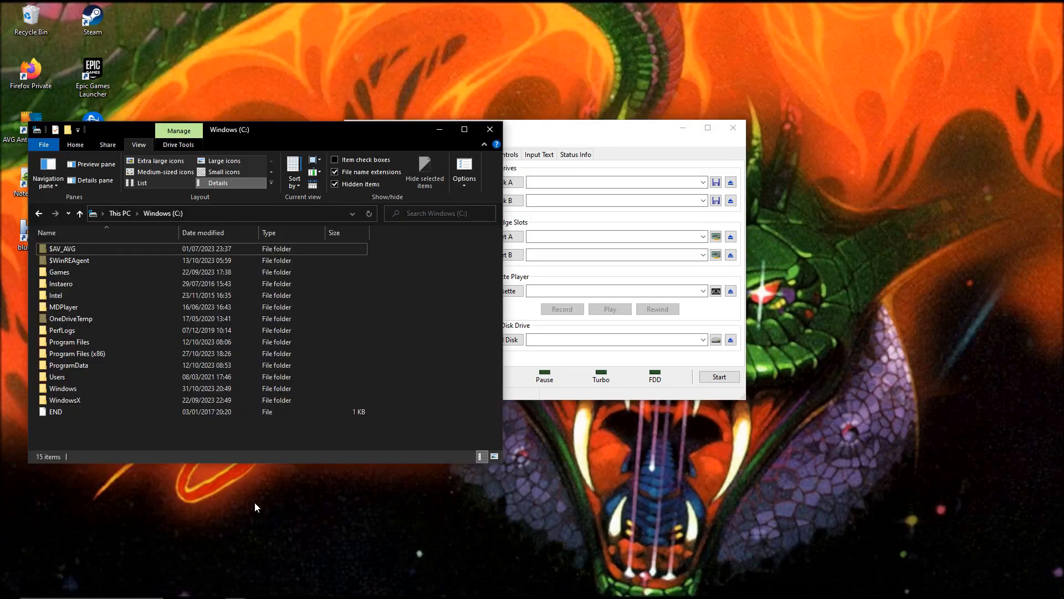
pyautogui.click(69, 342)
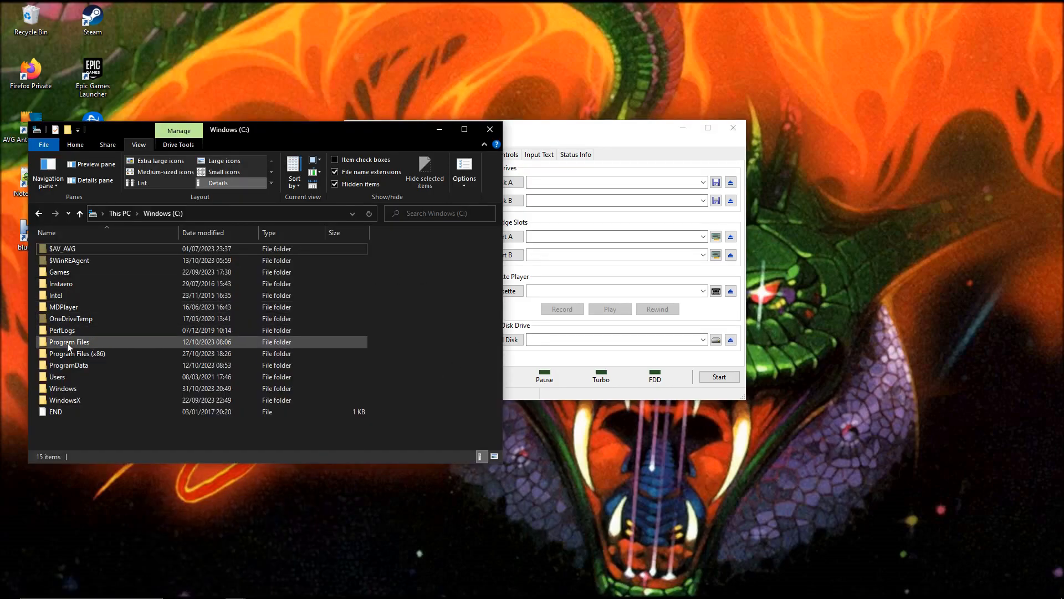
pyautogui.doubleClick(67, 341)
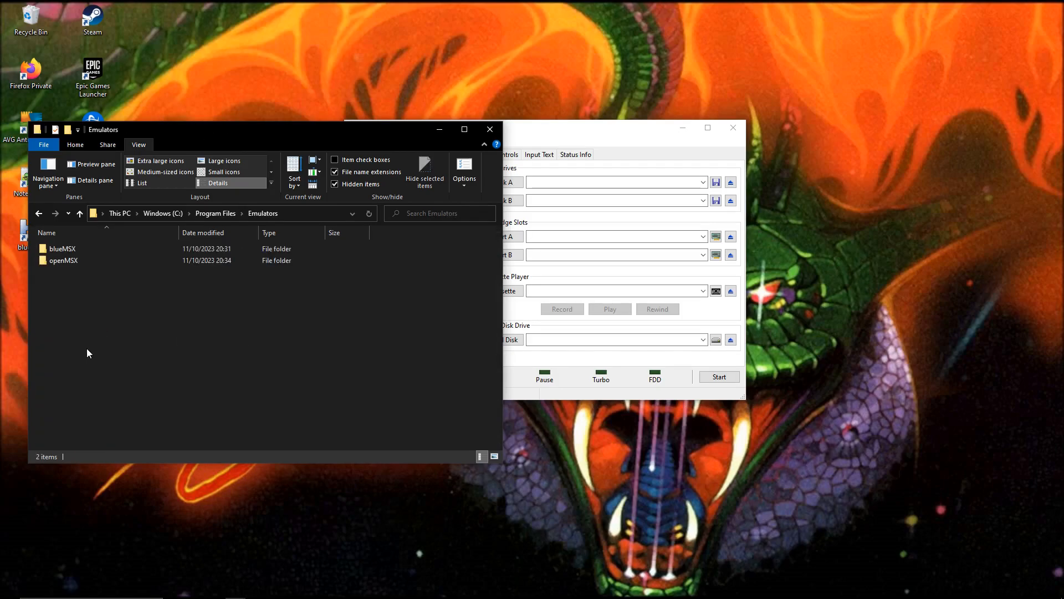
pyautogui.doubleClick(63, 260)
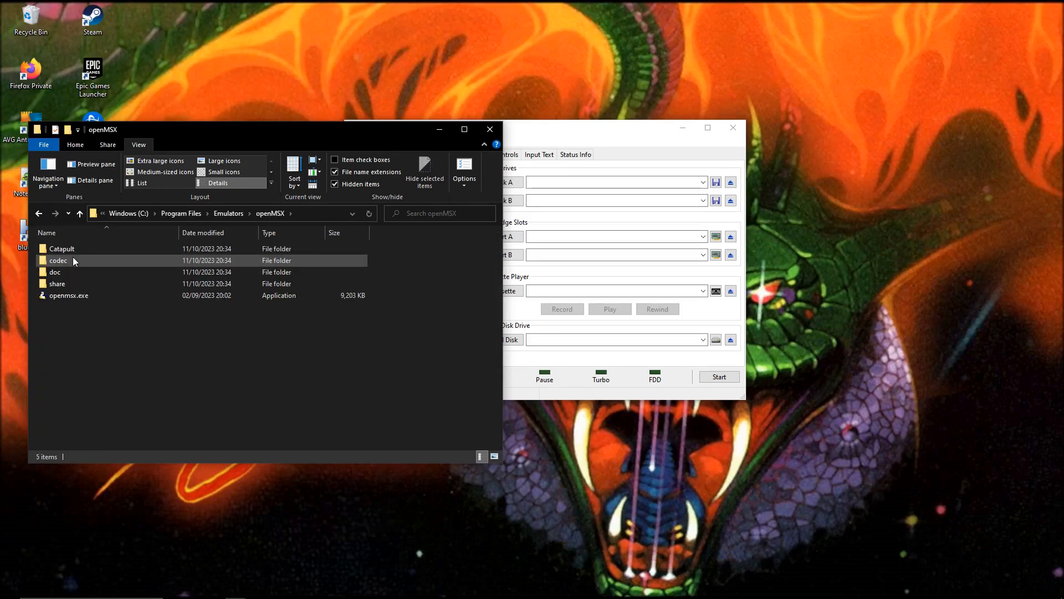
pyautogui.click(57, 283)
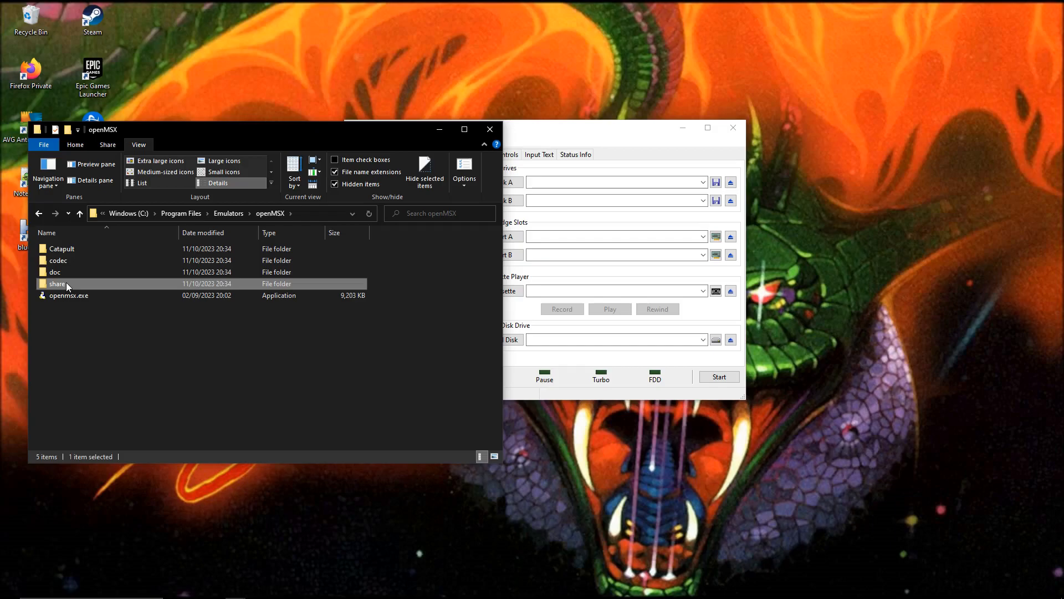
pyautogui.doubleClick(58, 283)
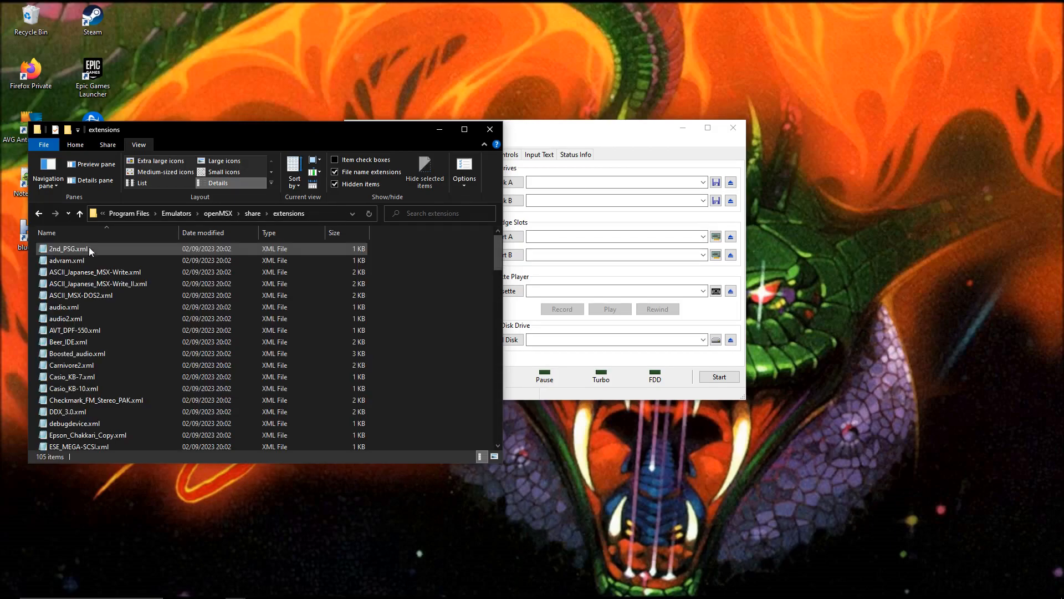
pyautogui.scroll(-3)
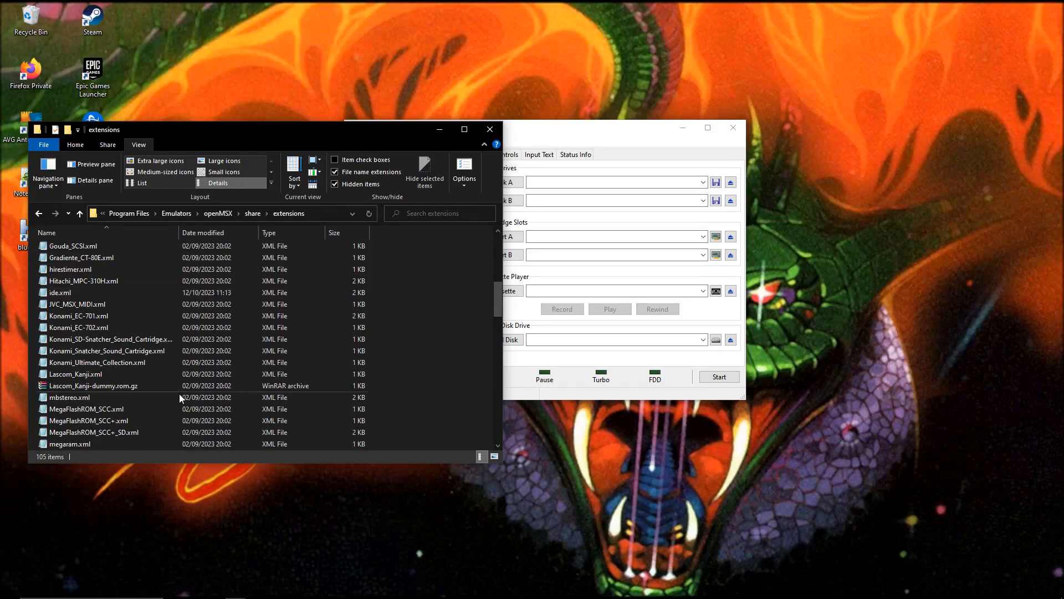
# Step: Open MegaFlashROM_SCC+_SD.xml in Notepad and change the sdcard1 size to 4096
pyautogui.doubleClick(94, 431)
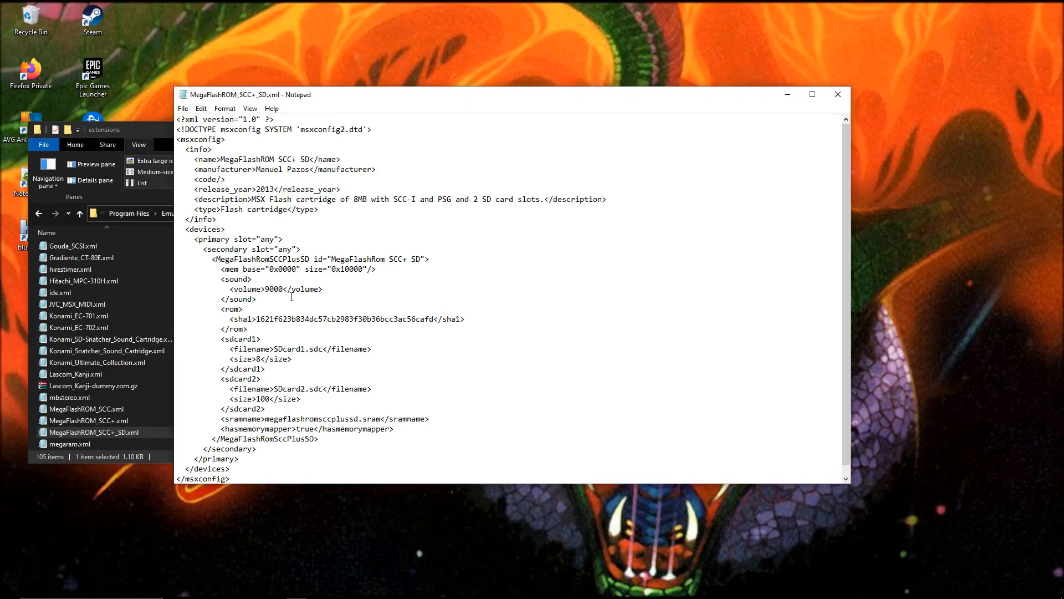
pyautogui.moveTo(475, 94); pyautogui.dragTo(475, 69)
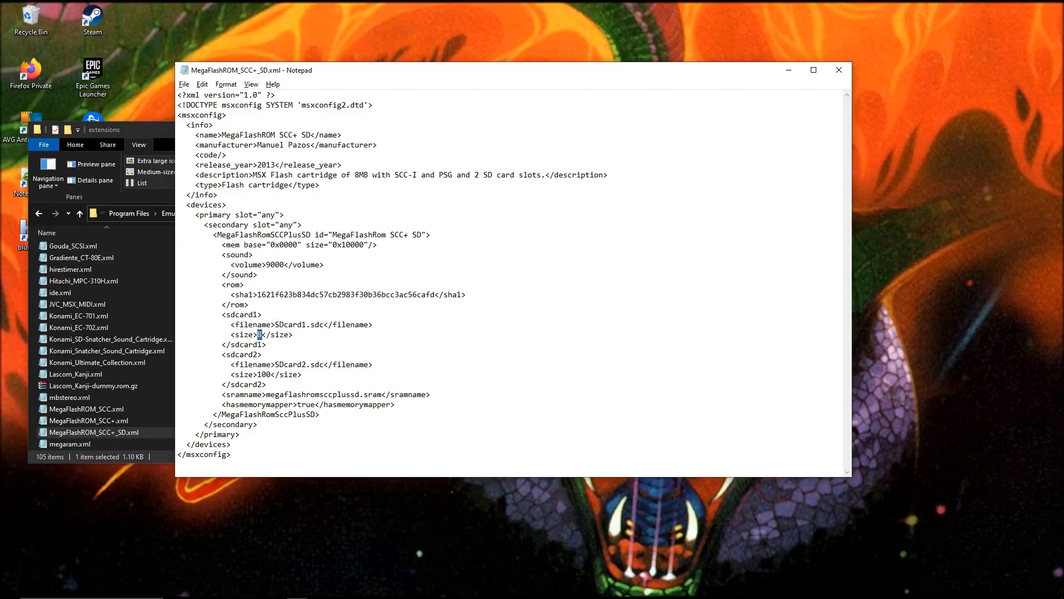
pyautogui.write('8')
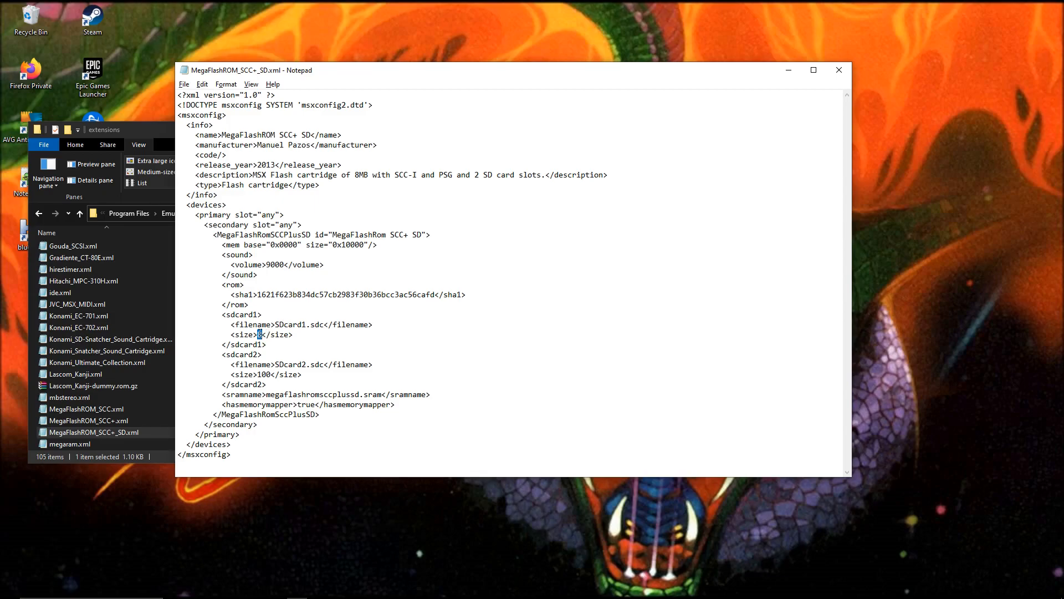
pyautogui.write('4096')
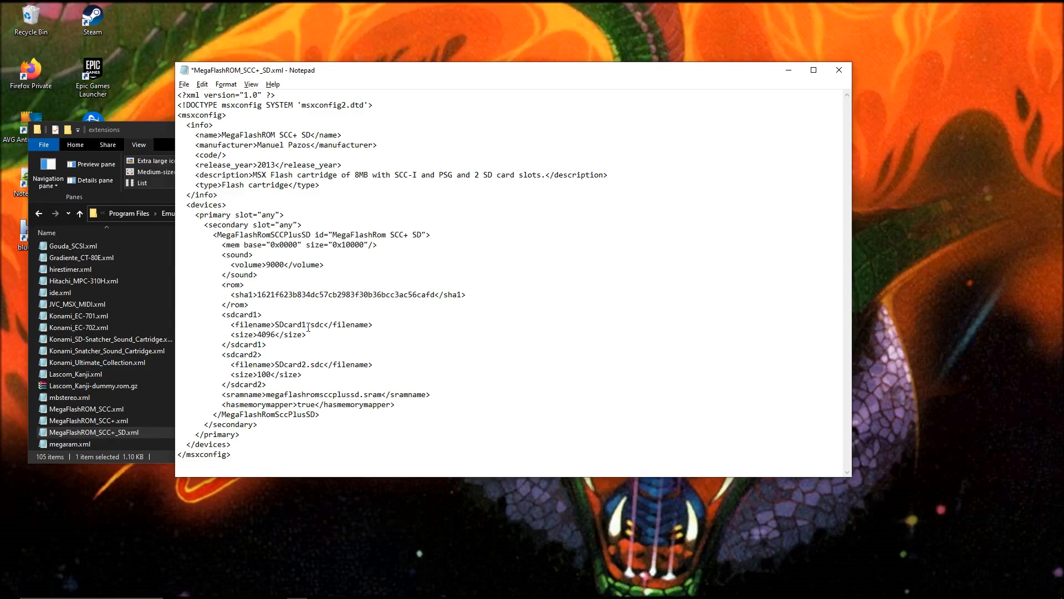
# Step: Replace the sdcard1 size value 4096 with 8 in the XML file
pyautogui.doubleClick(290, 324)
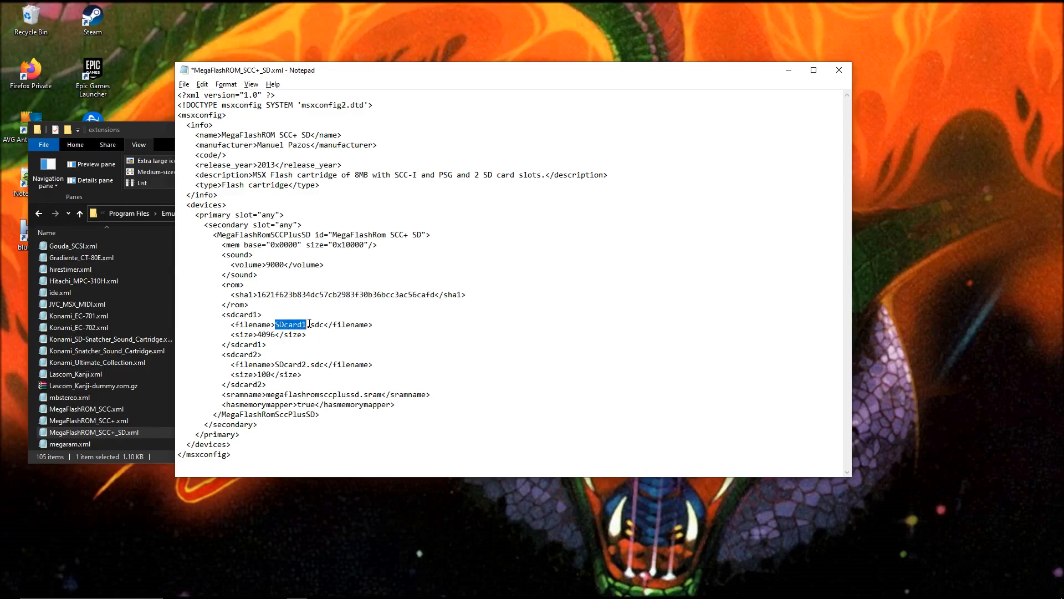
pyautogui.doubleClick(242, 354)
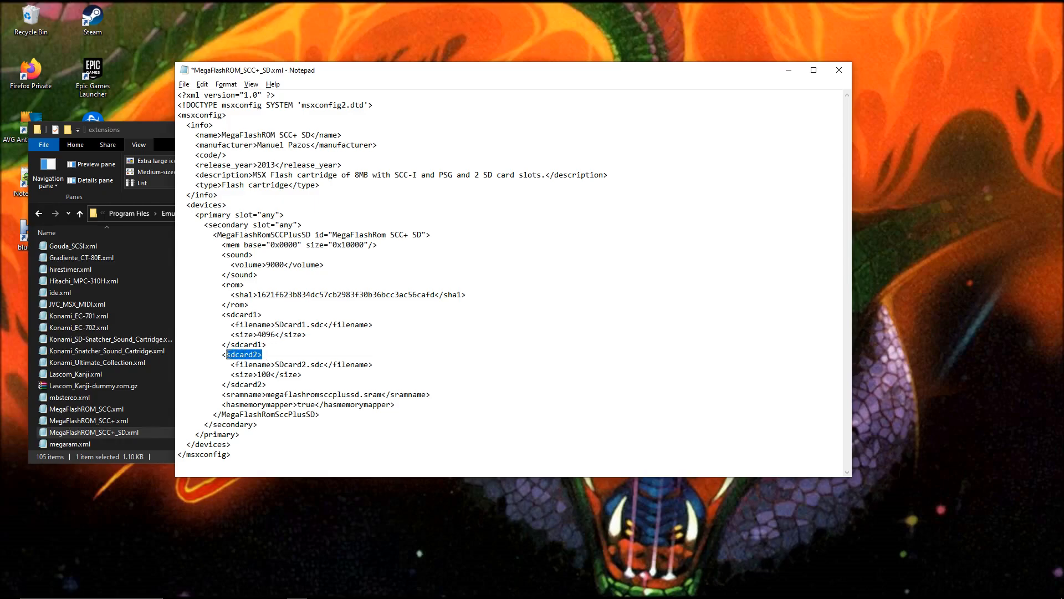
pyautogui.doubleClick(263, 374)
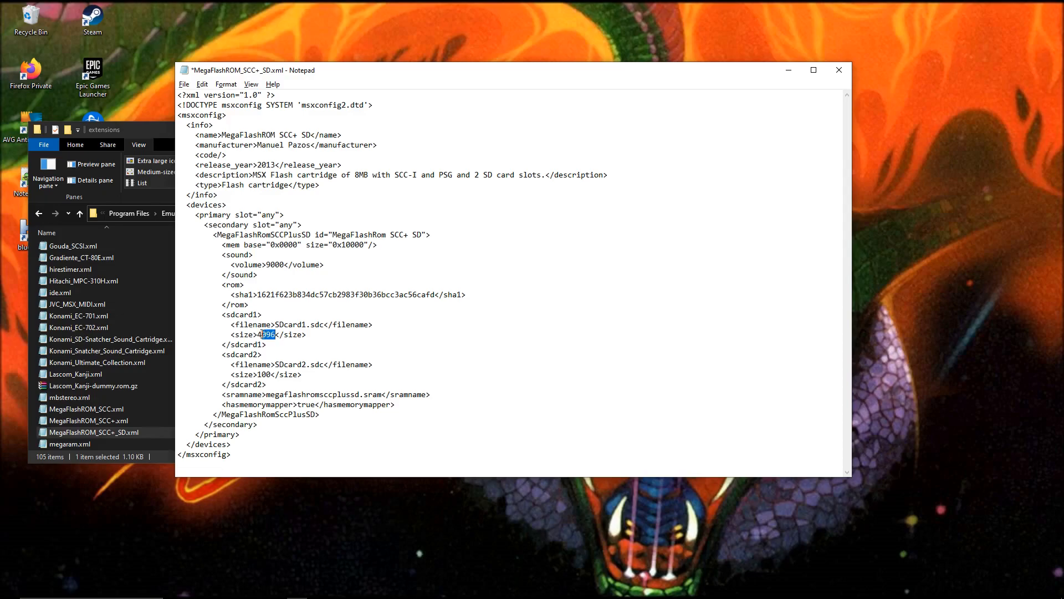
pyautogui.write('8')
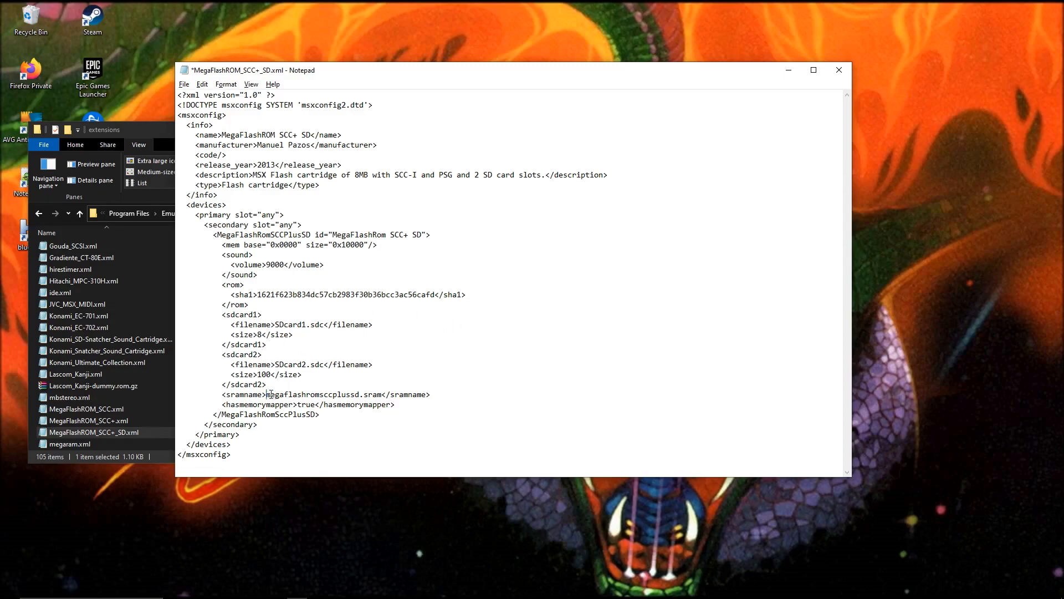
# Step: Inspect the SRAM file name, then close Notepad without saving the changes
pyautogui.doubleClick(309, 394)
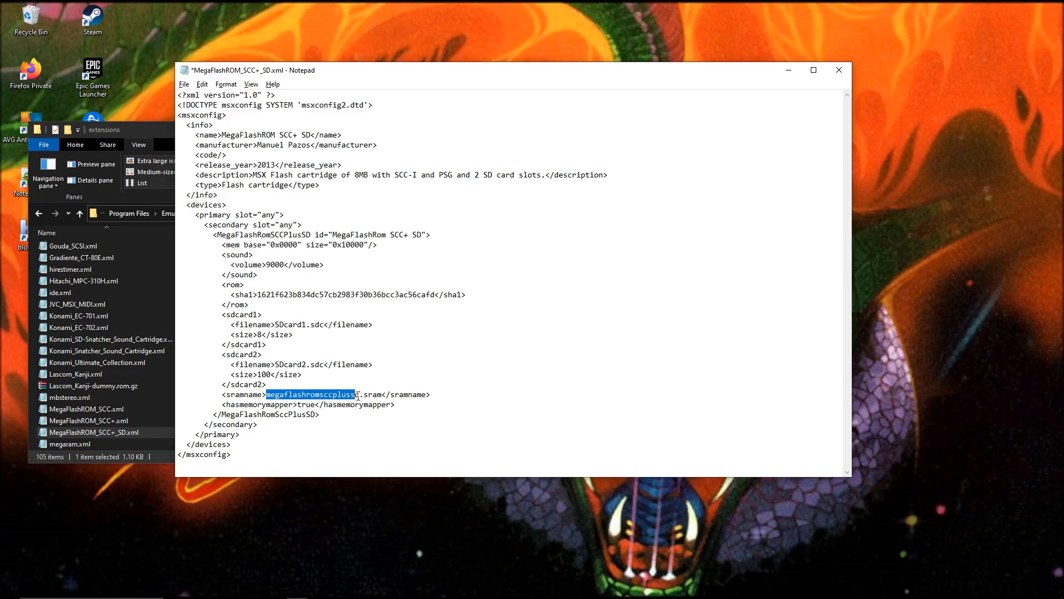
pyautogui.click(384, 394)
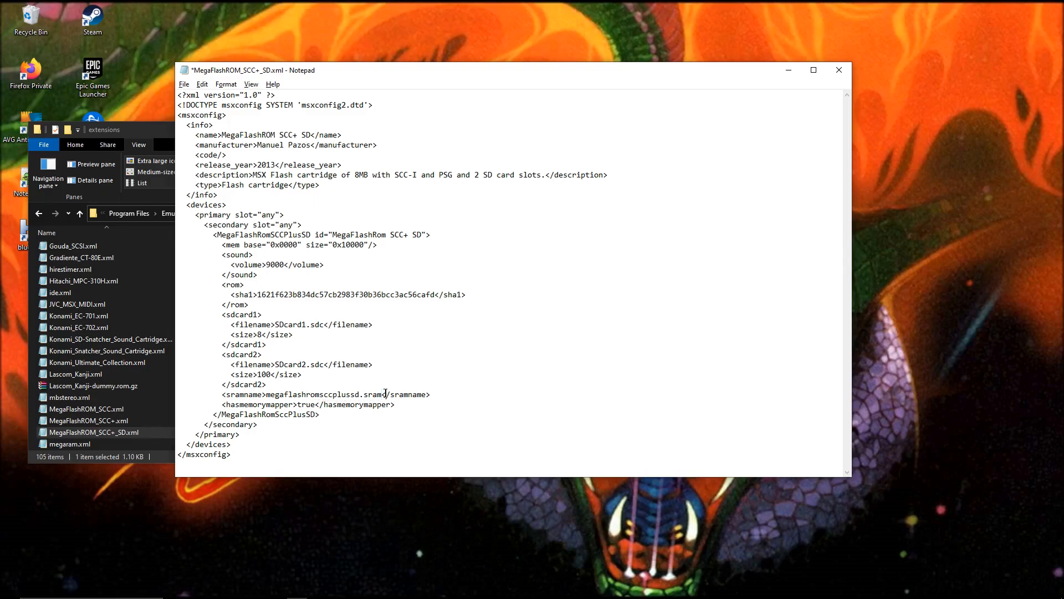
pyautogui.doubleClick(324, 394)
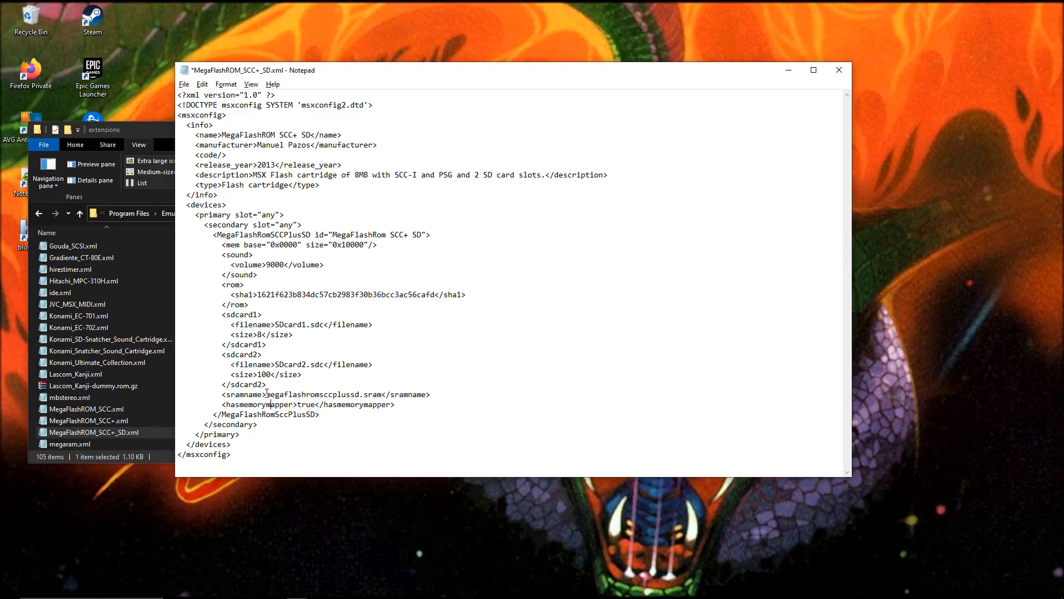
pyautogui.doubleClick(325, 394)
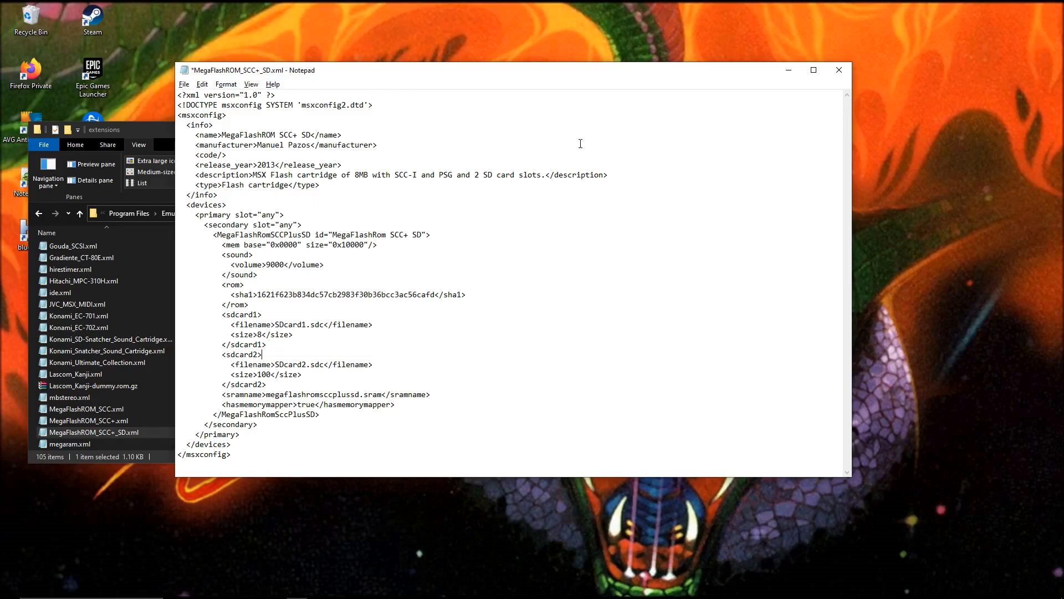
pyautogui.click(839, 70)
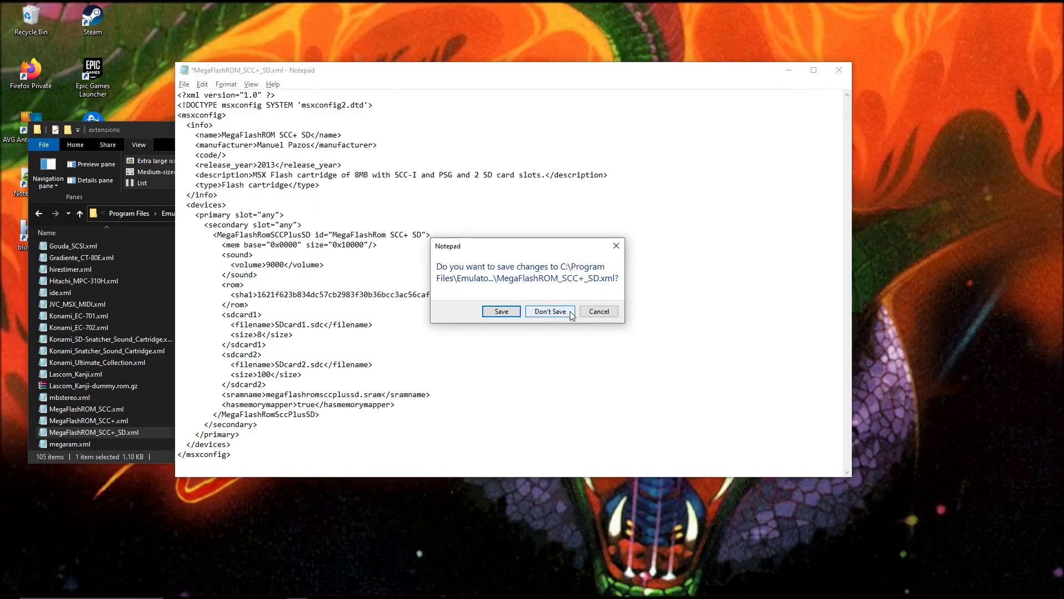
pyautogui.click(550, 311)
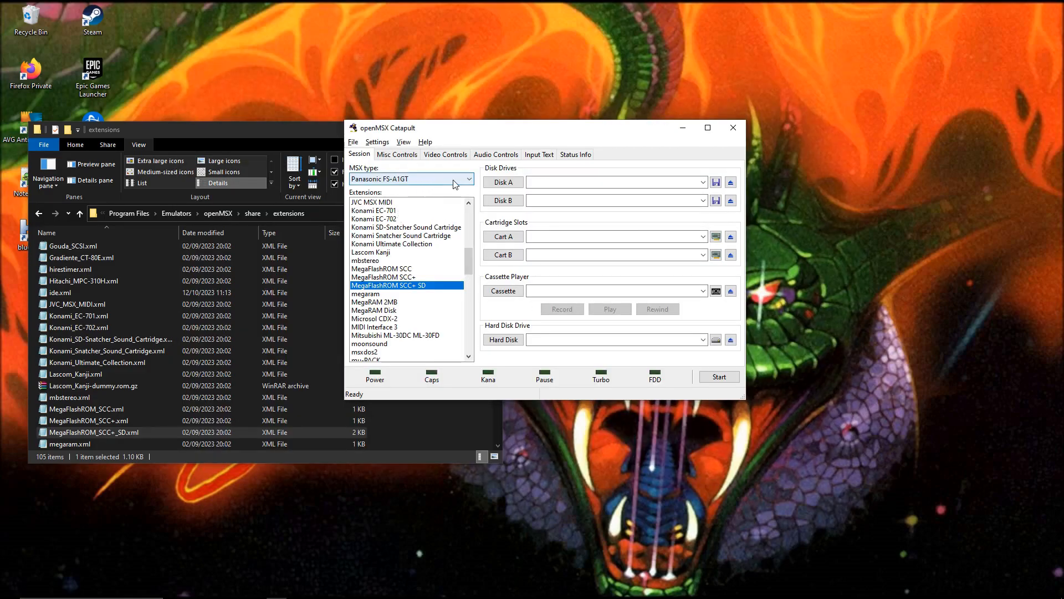
pyautogui.scroll(-3)
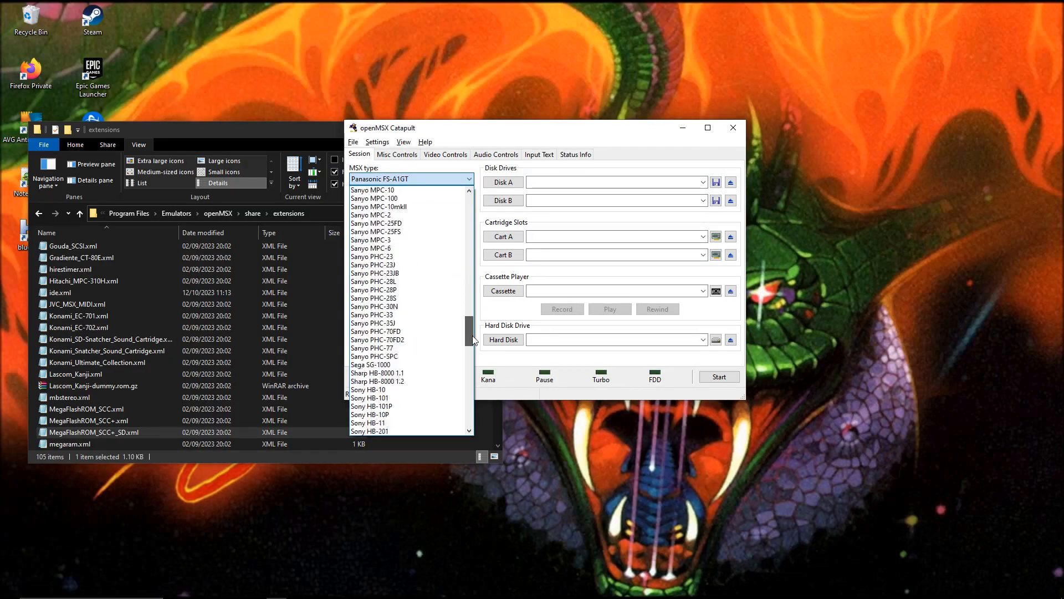
pyautogui.scroll(3)
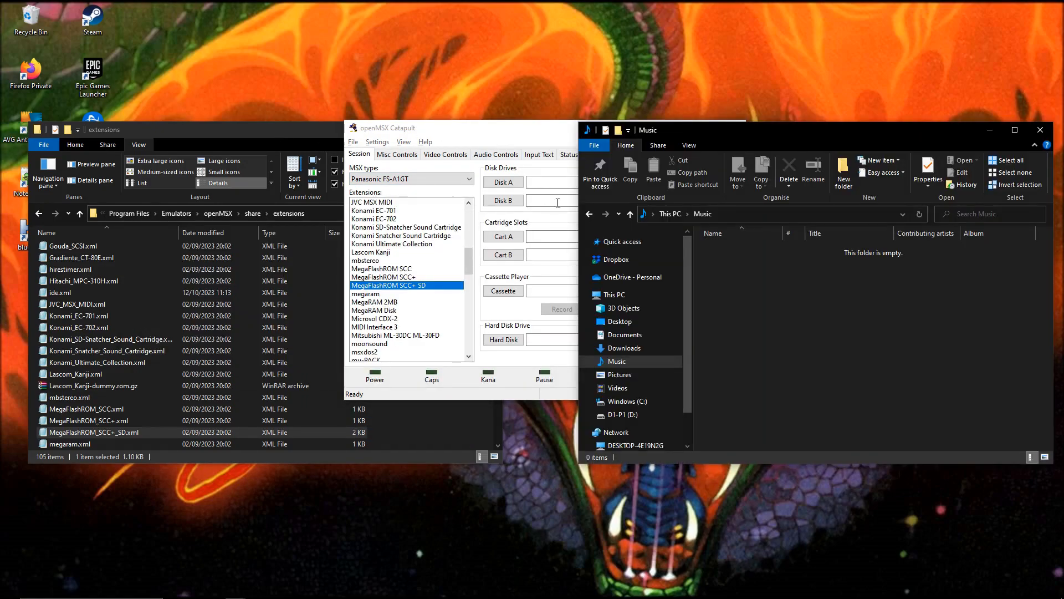
# Step: Open Documents, then openMSX and share, reaching the systemroms folder
pyautogui.click(624, 334)
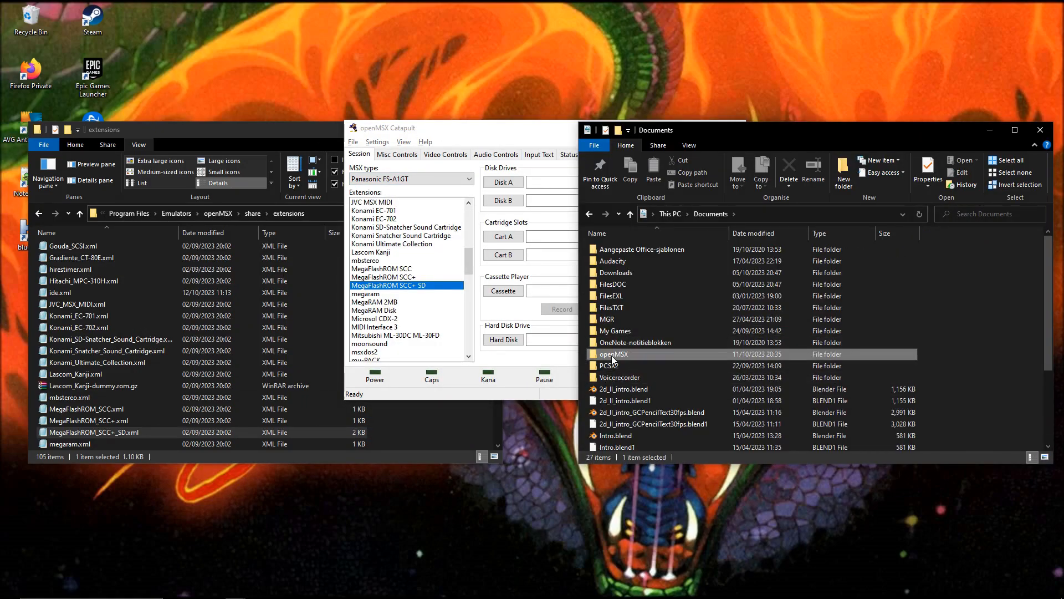
pyautogui.doubleClick(612, 353)
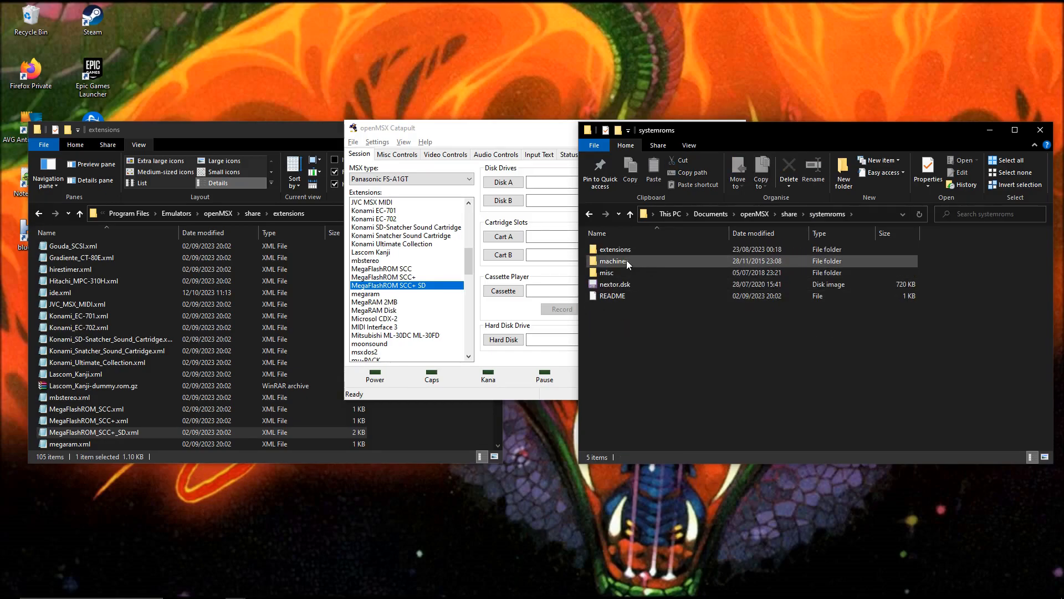
pyautogui.doubleClick(613, 261)
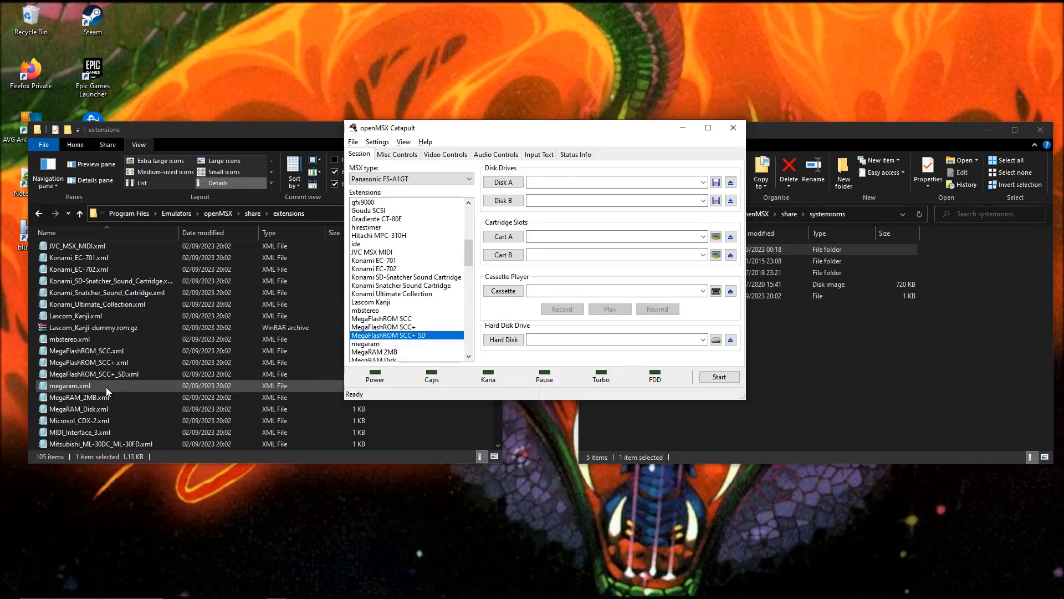
# Step: Reopen MegaFlashROM_SCC+_SD.xml, verify sdcard1 size is still 8, and close Notepad
pyautogui.doubleClick(94, 373)
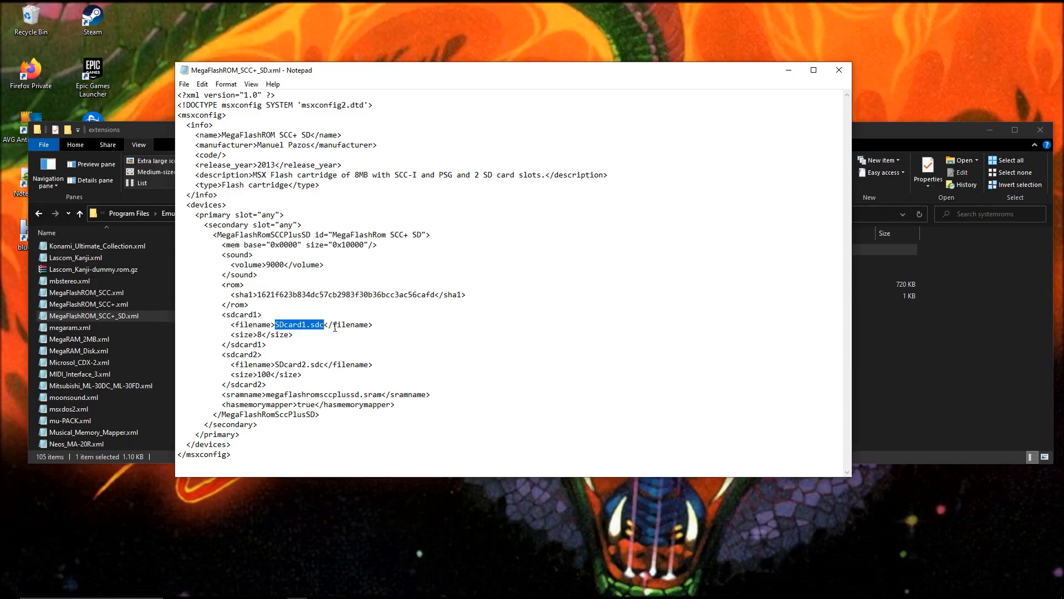
pyautogui.doubleClick(290, 363)
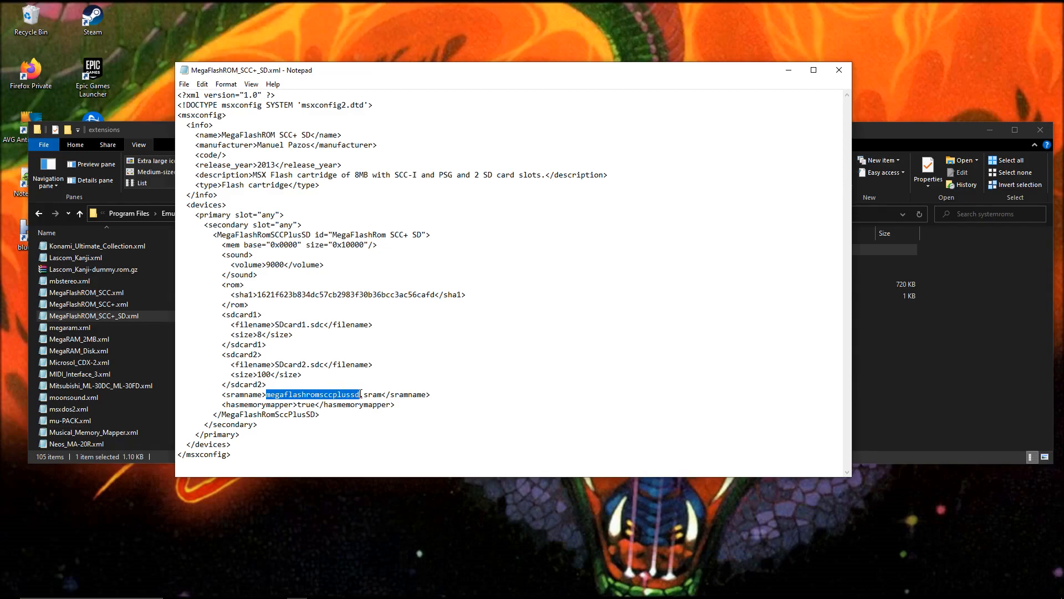
pyautogui.click(398, 346)
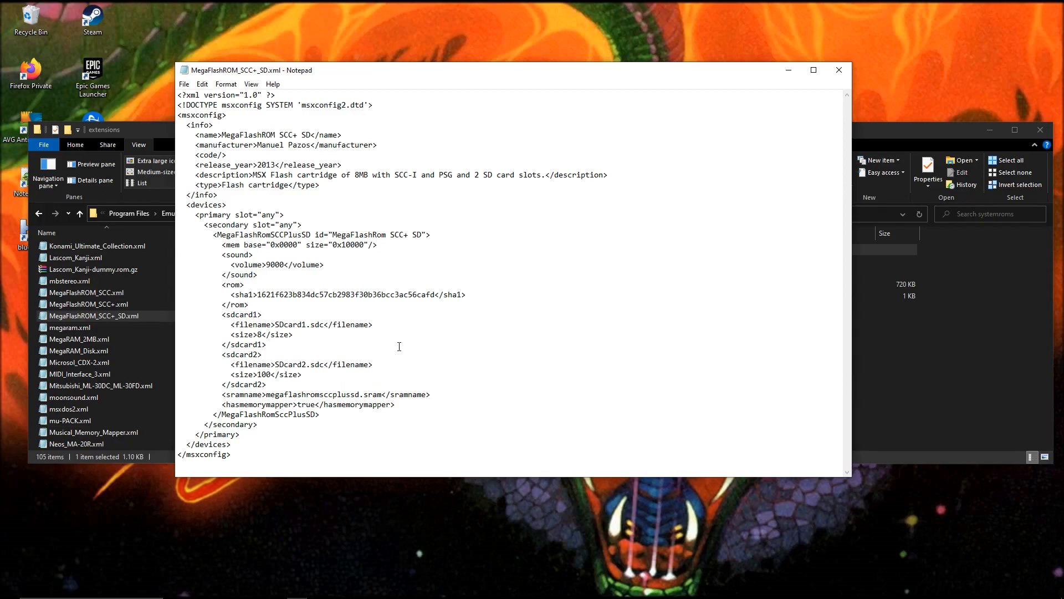
pyautogui.click(839, 69)
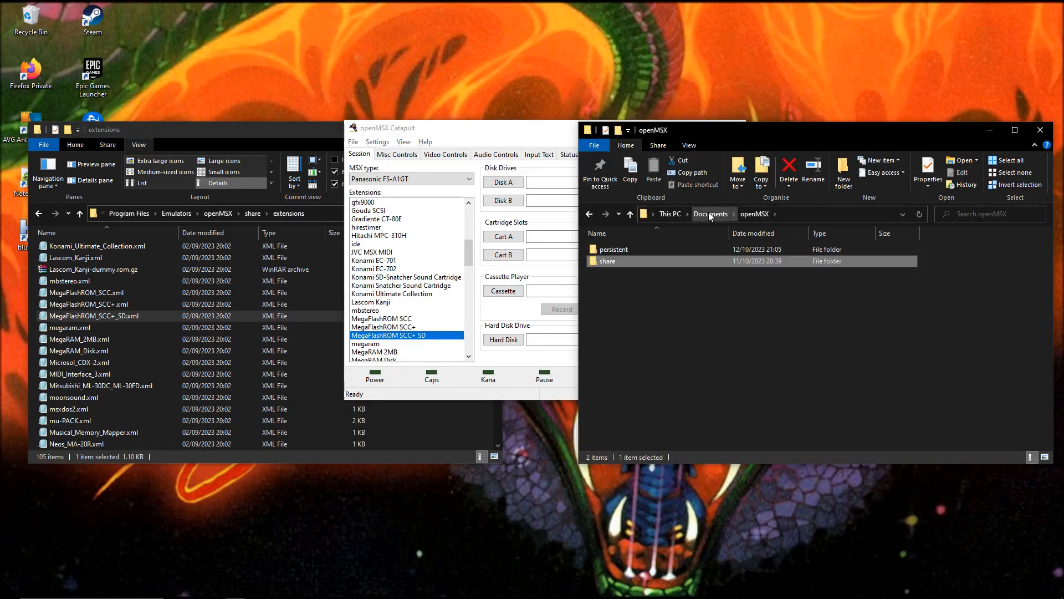
# Step: Browse persistent > MegaFlashROM_SCC+_SD > untitled1 and check the SDcard1.sdc and SRAM files
pyautogui.click(613, 249)
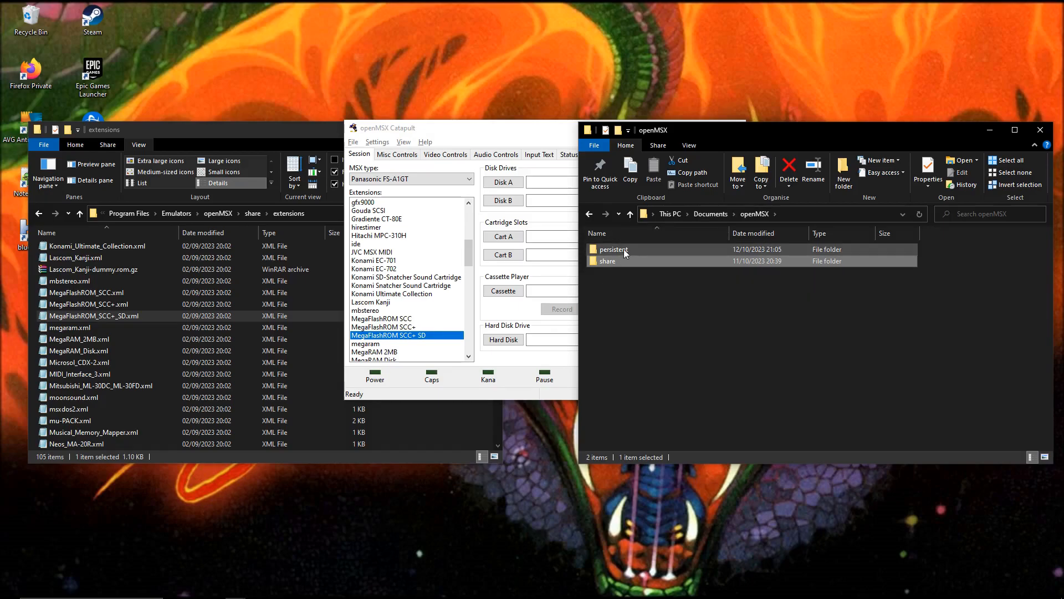
pyautogui.doubleClick(613, 249)
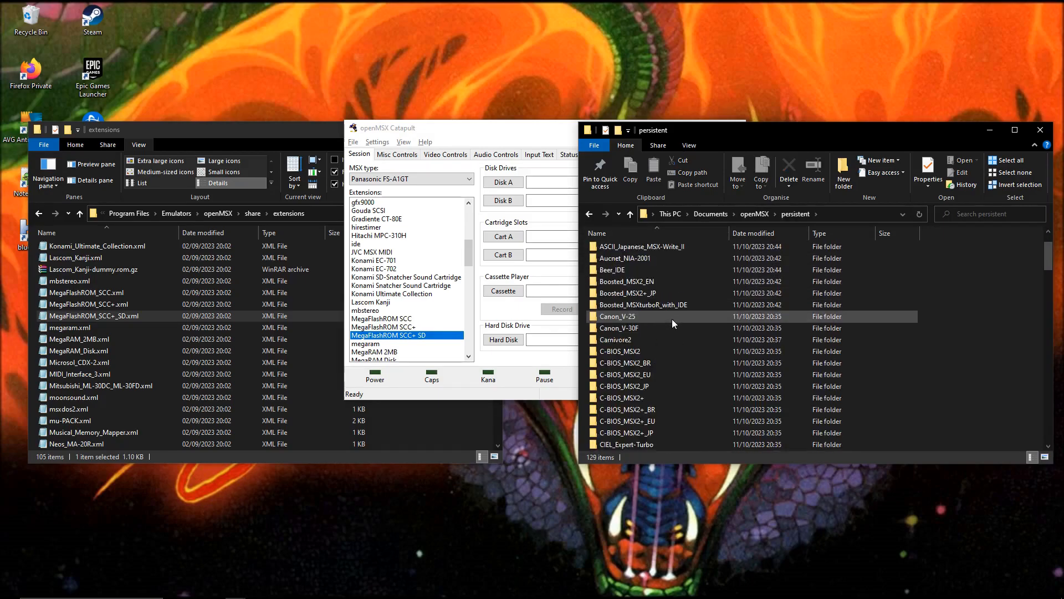
pyautogui.scroll(-3)
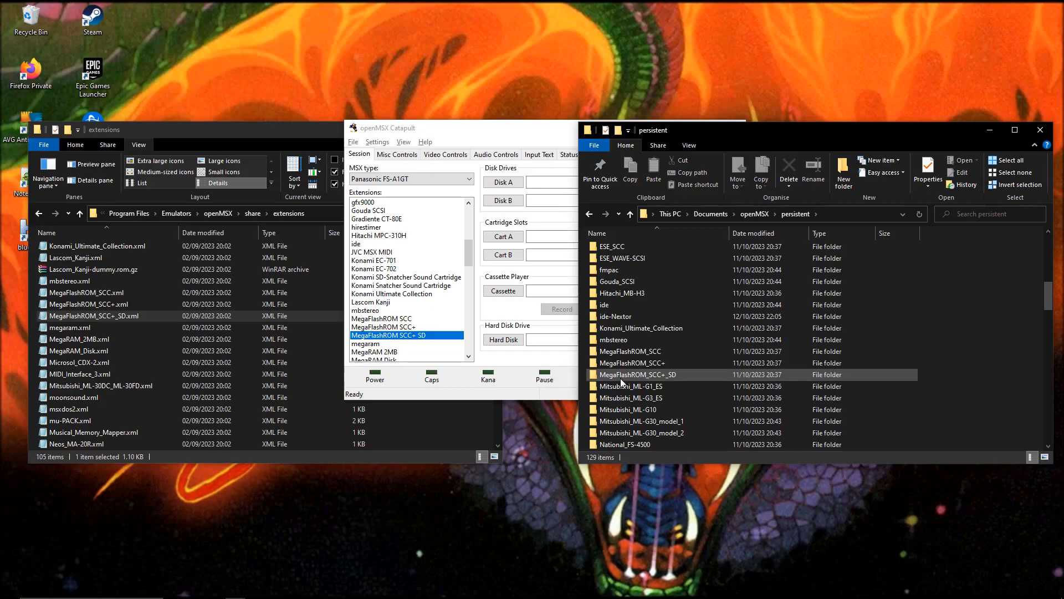
pyautogui.doubleClick(635, 374)
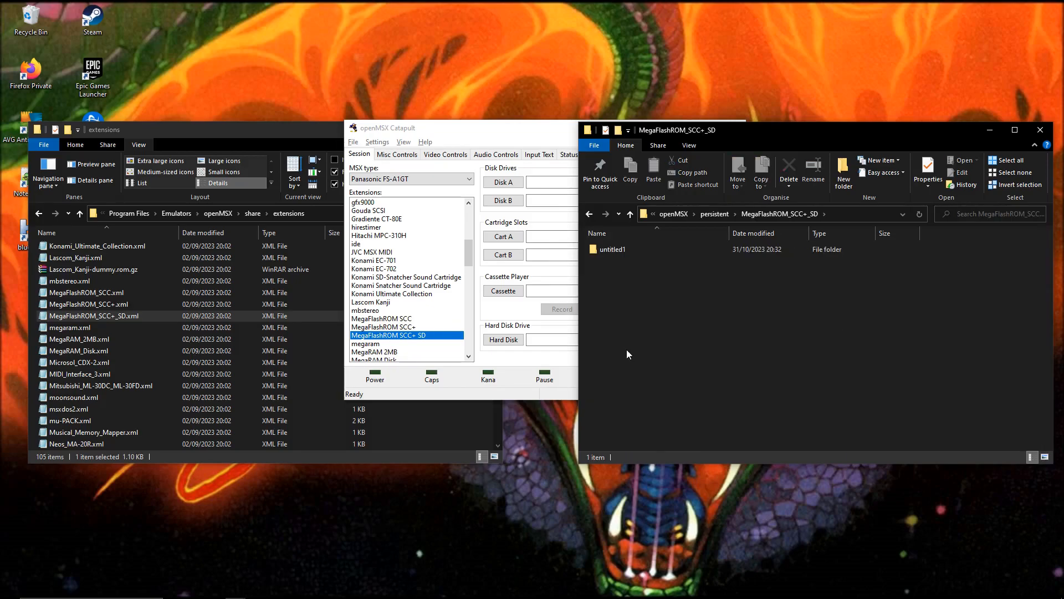
pyautogui.doubleClick(611, 249)
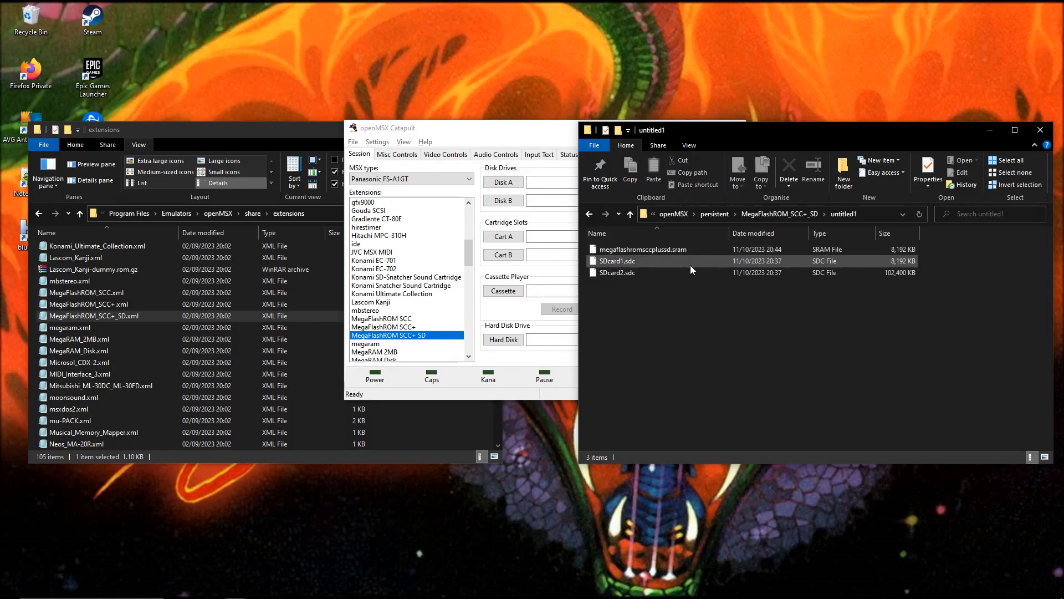
pyautogui.moveTo(682, 261)
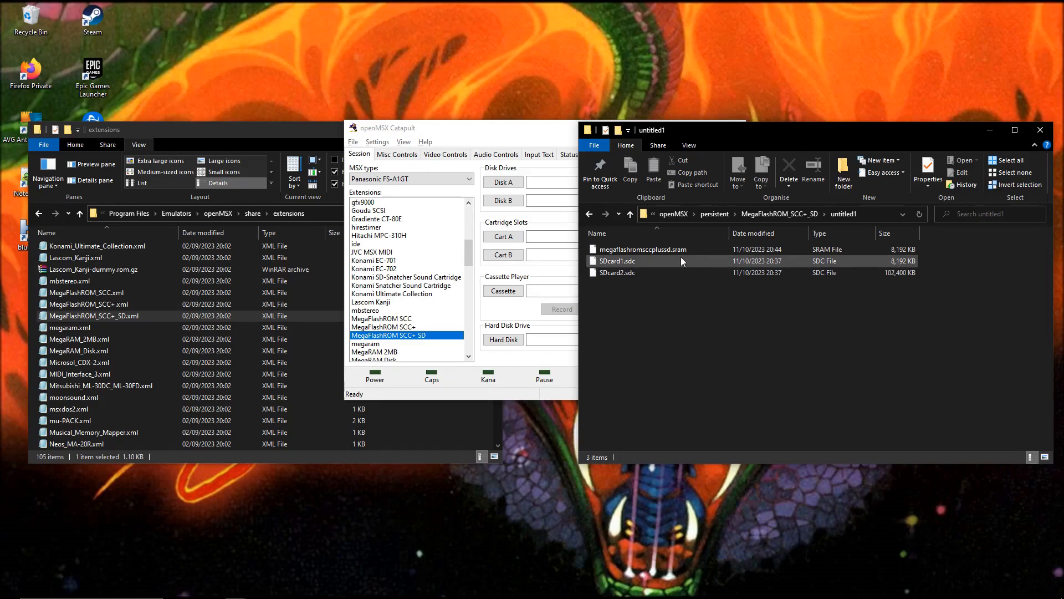
pyautogui.click(617, 260)
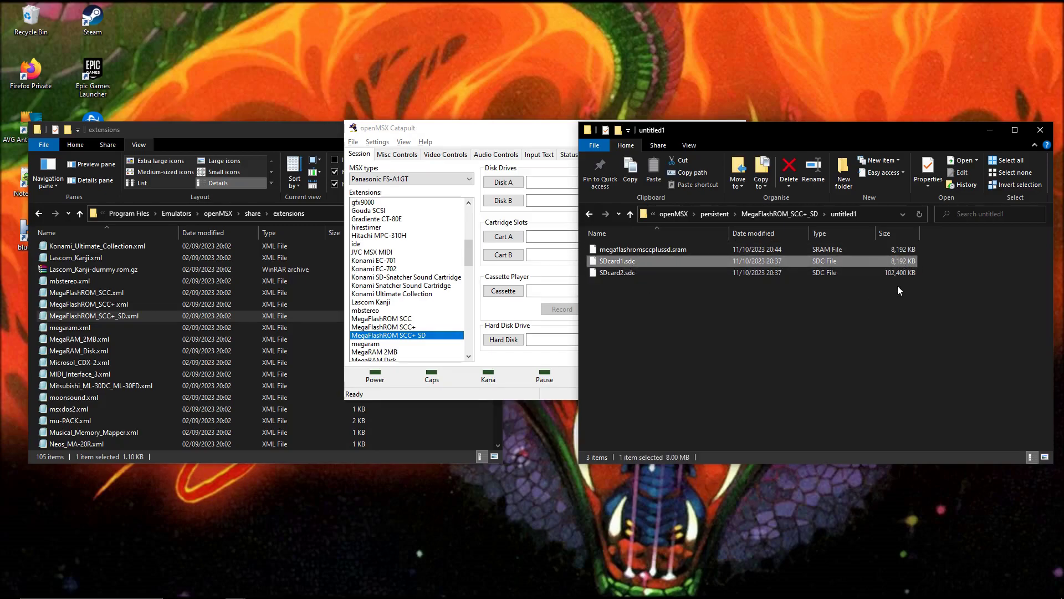
pyautogui.click(617, 272)
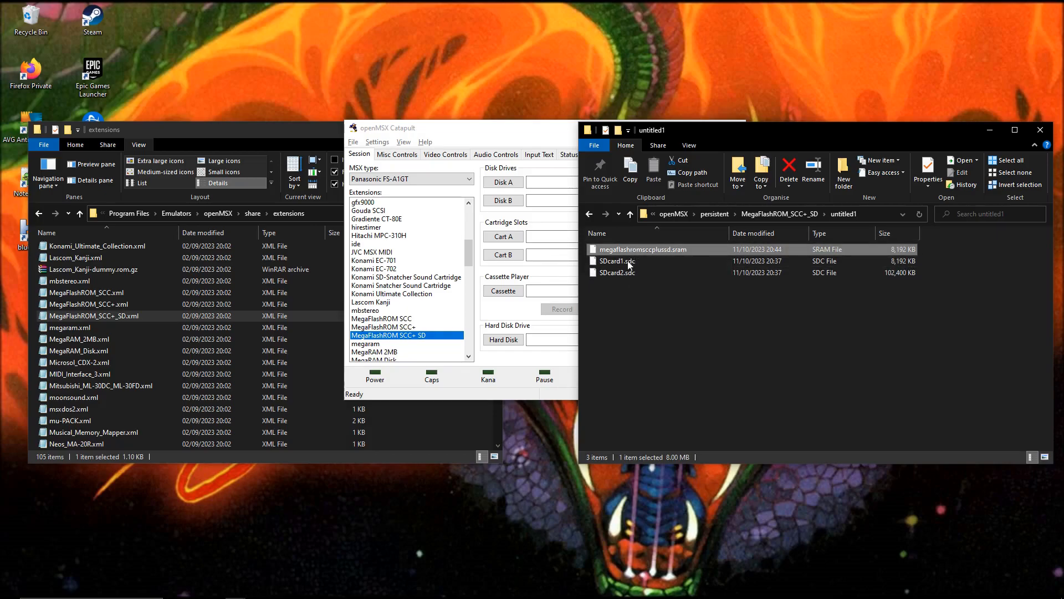
pyautogui.moveTo(636, 253)
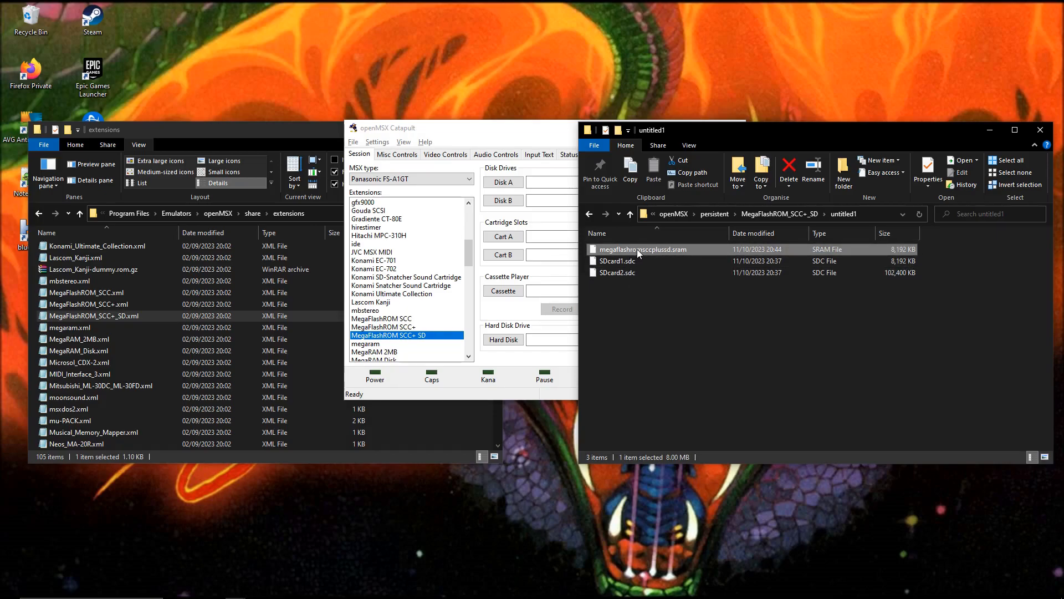
pyautogui.moveTo(641, 248)
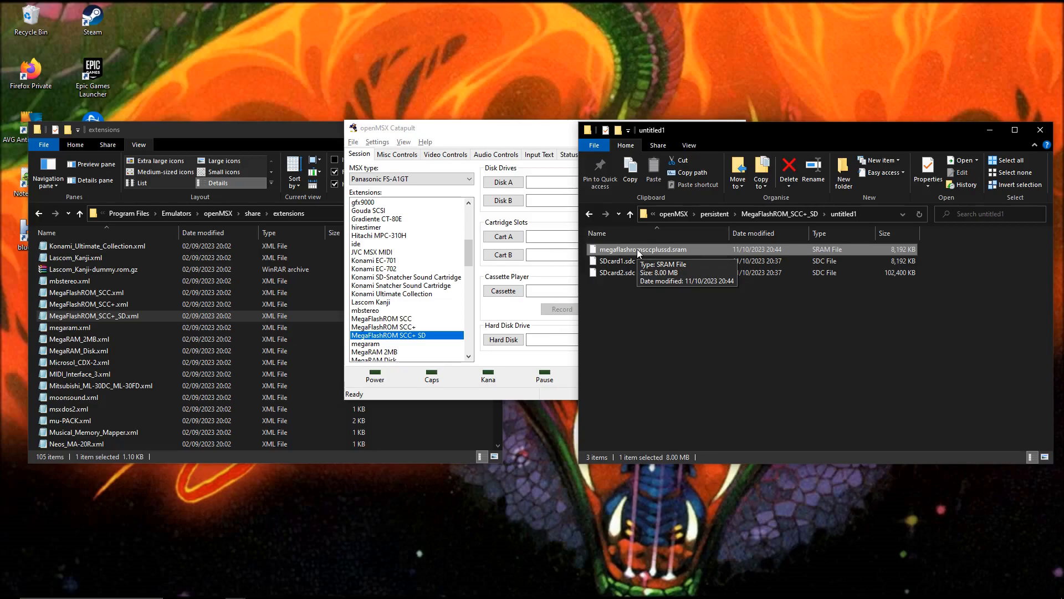
pyautogui.moveTo(651, 296)
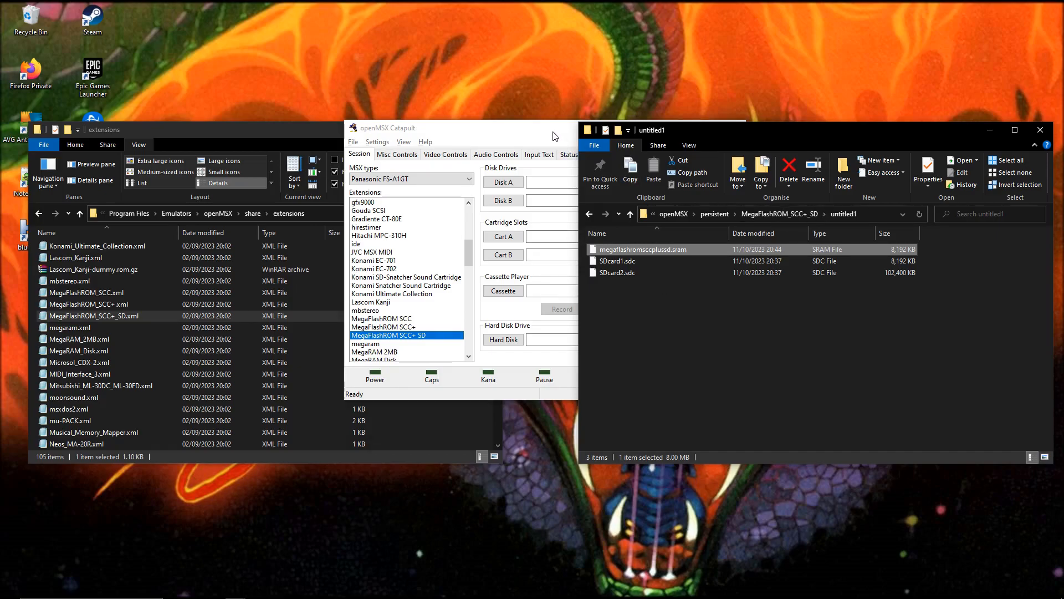
pyautogui.click(618, 272)
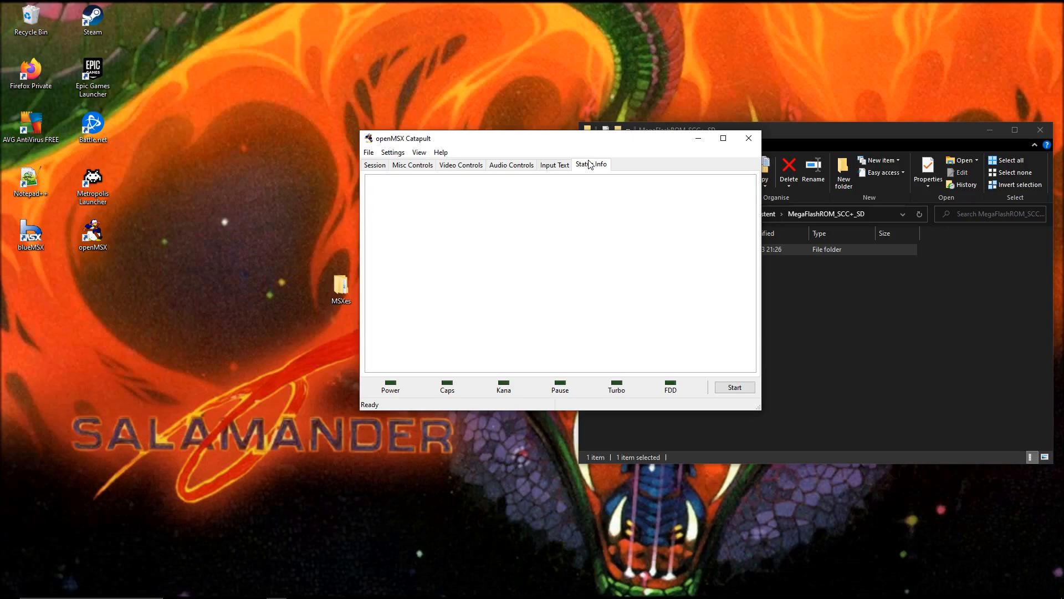
pyautogui.moveTo(735, 387)
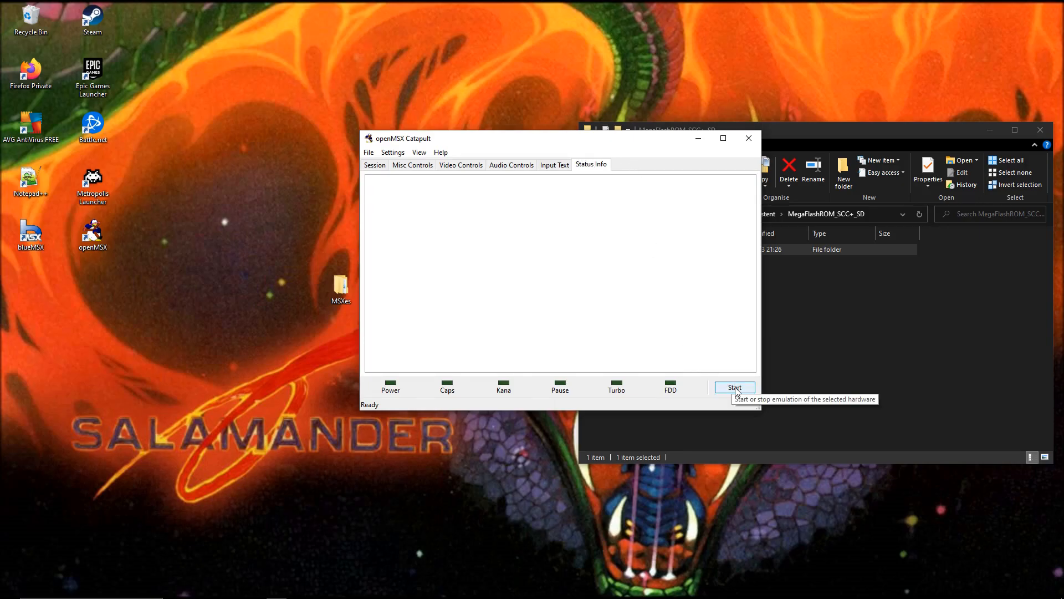
# Step: Start emulating the Panasonic FS-A1GT and select mfrsd.rom.gz in the status messages
pyautogui.click(734, 387)
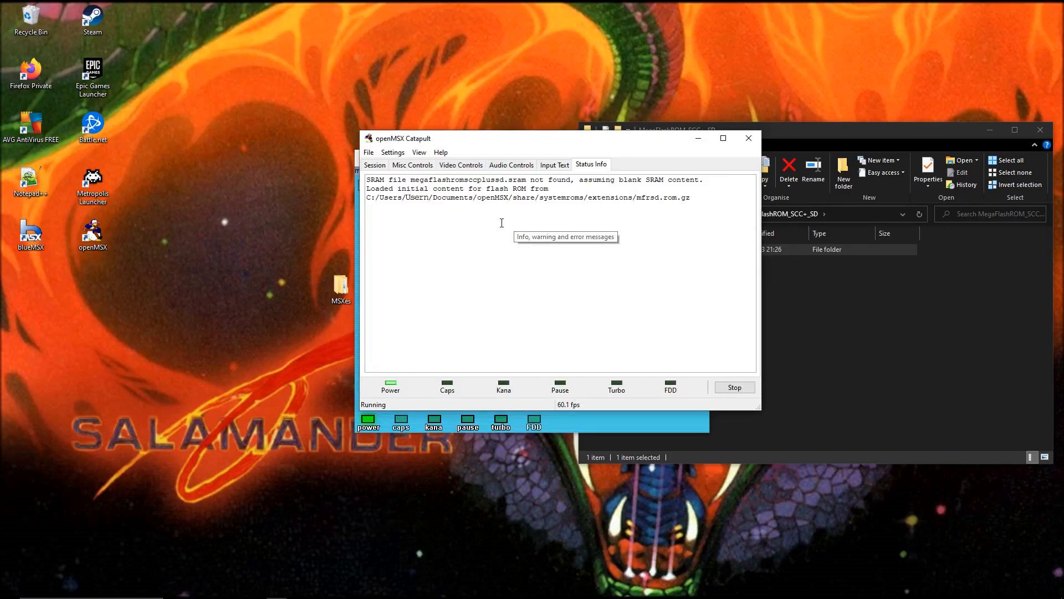
pyautogui.moveTo(509, 212)
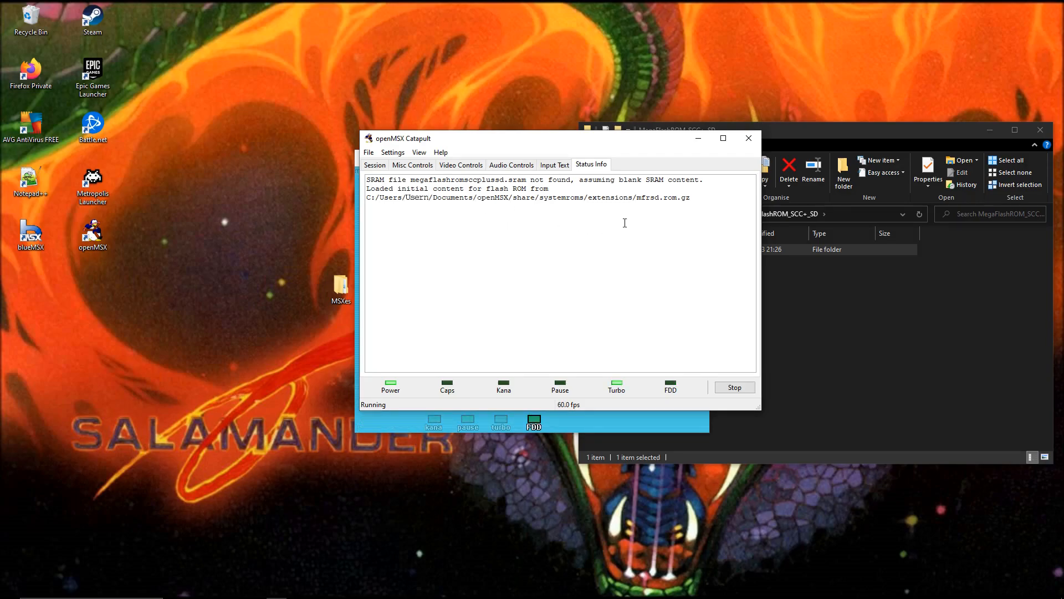
pyautogui.moveTo(562, 220)
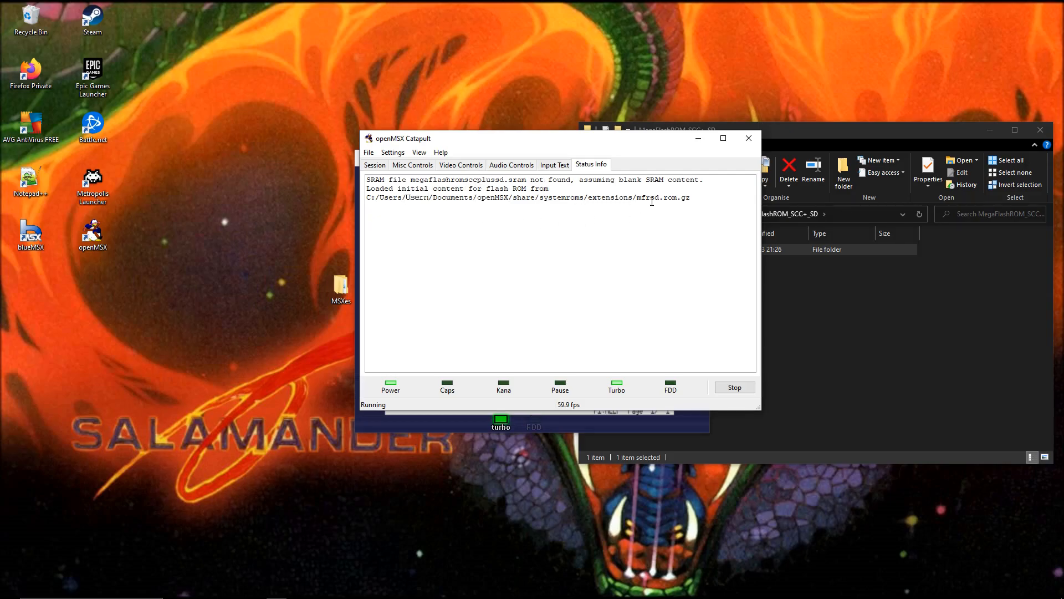
pyautogui.doubleClick(662, 197)
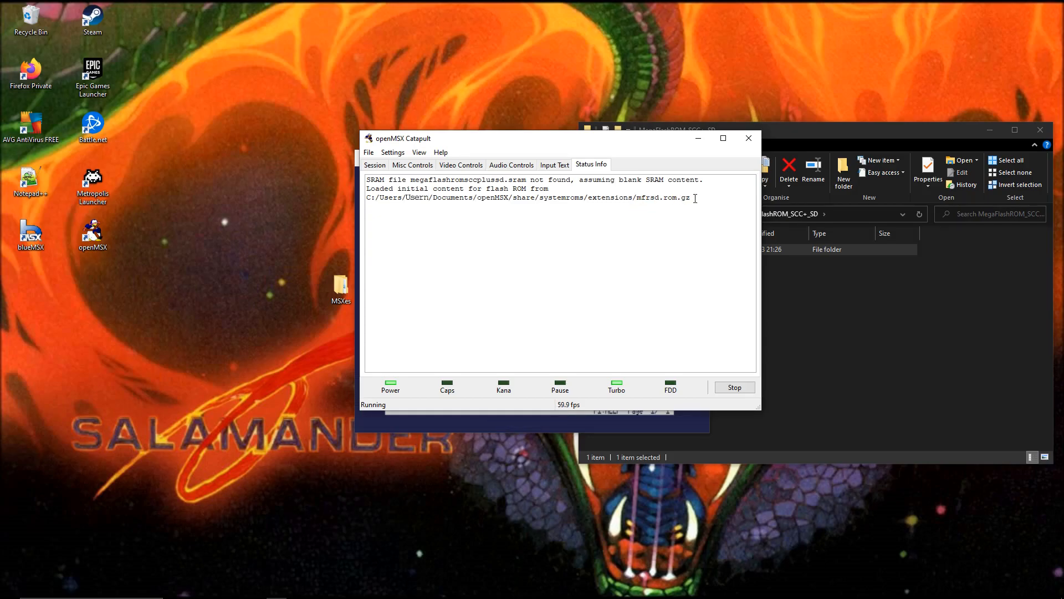
pyautogui.doubleClick(663, 197)
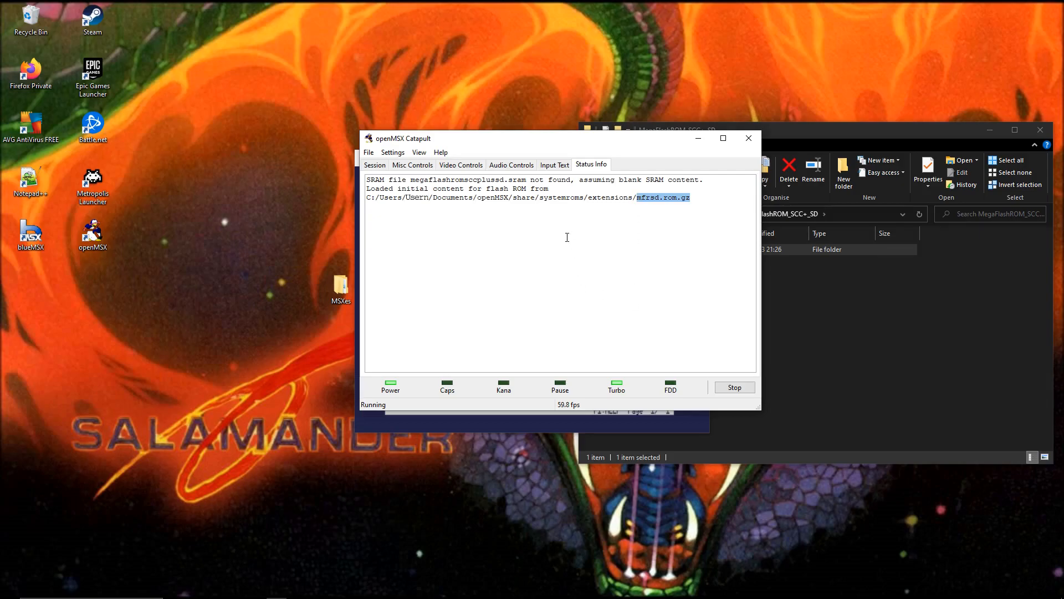
pyautogui.moveTo(687, 406)
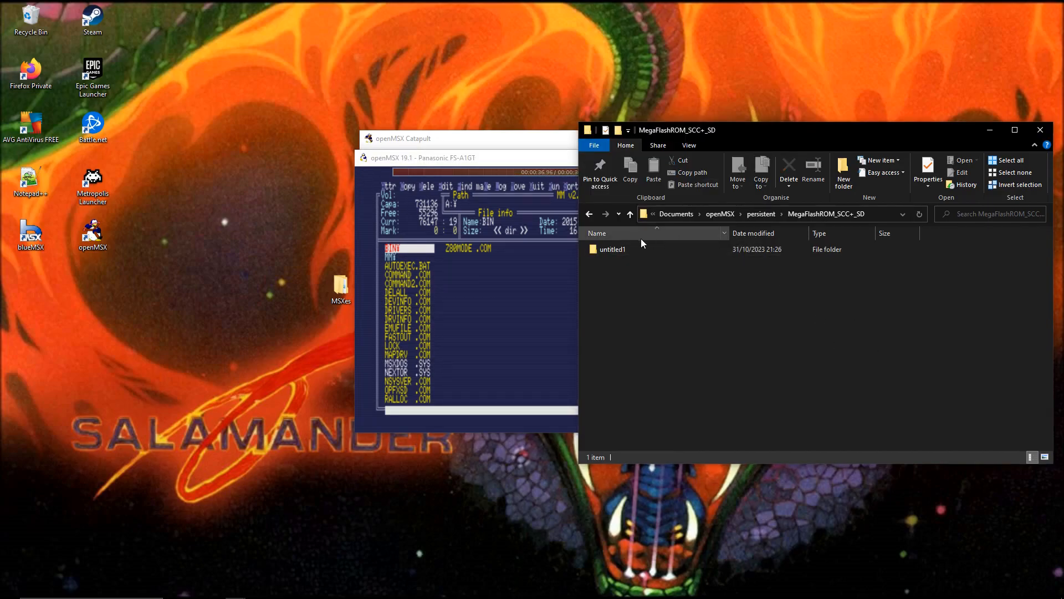
# Step: Check both SD card images show 0 KB in untitled1, then close the emulator window
pyautogui.doubleClick(612, 249)
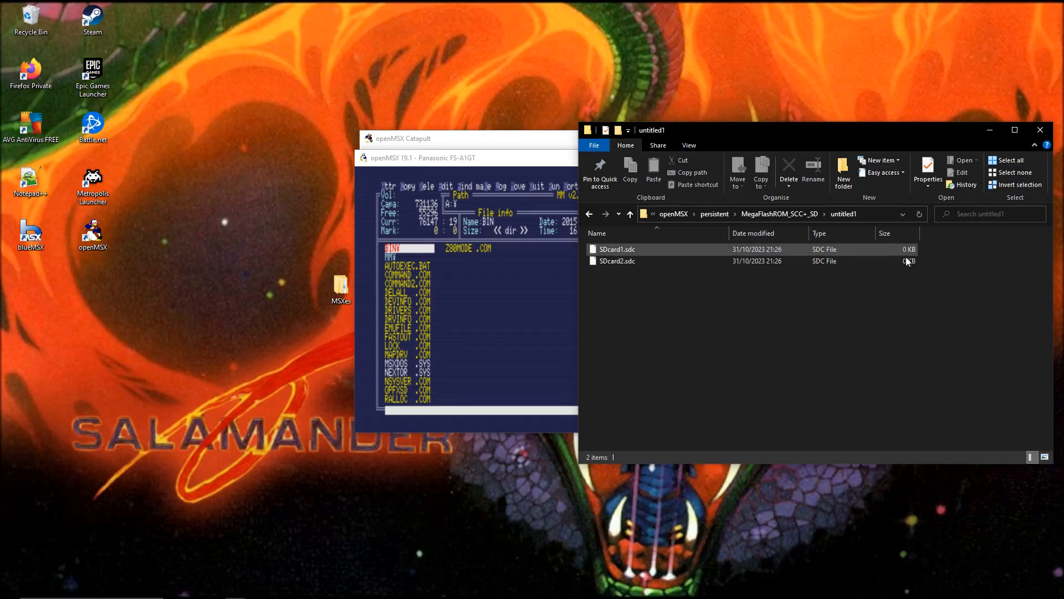
pyautogui.click(629, 213)
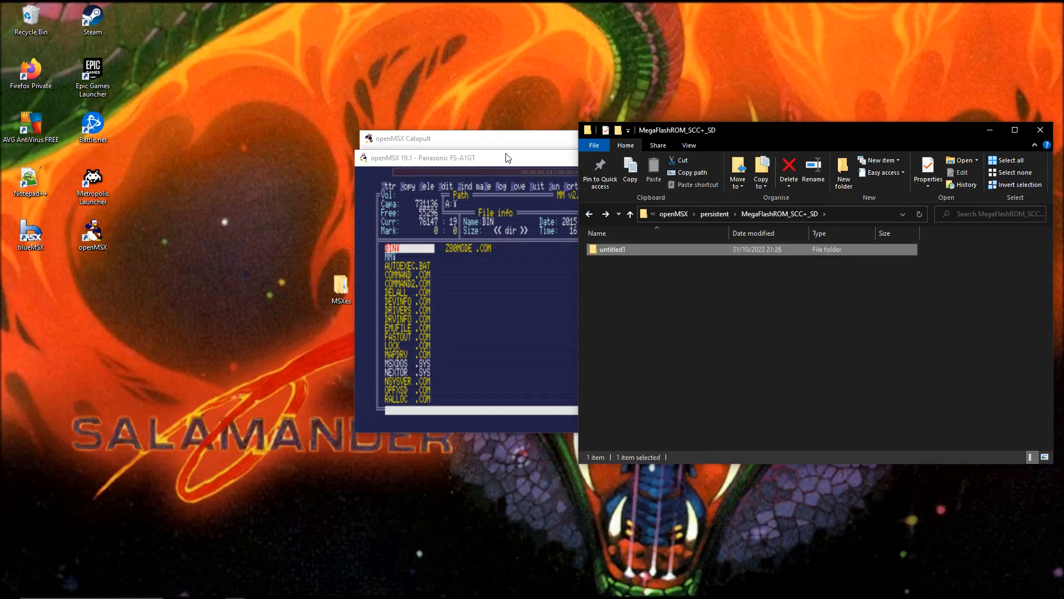
pyautogui.click(441, 157)
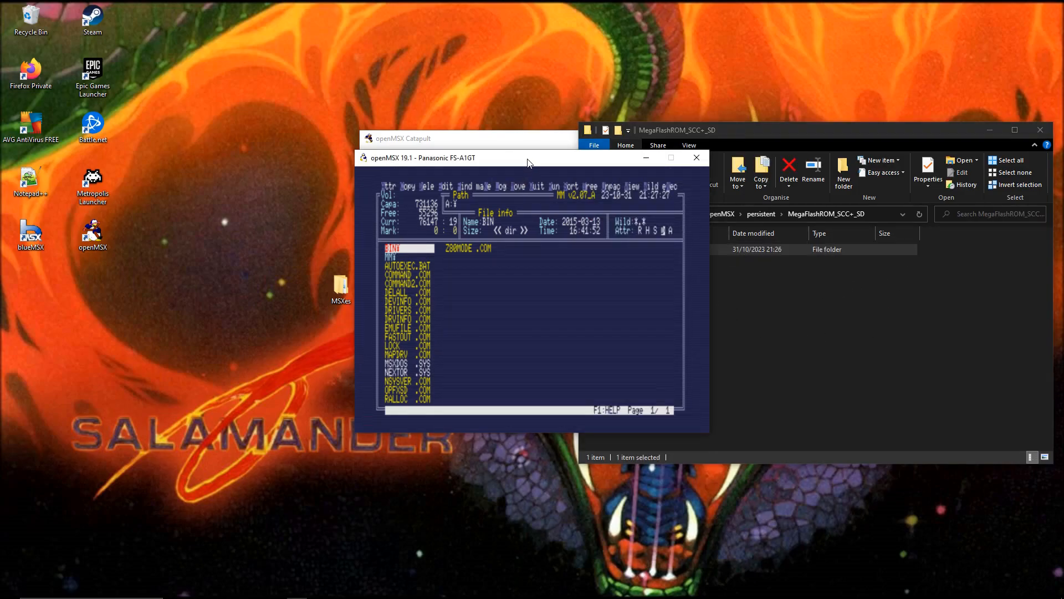
pyautogui.moveTo(695, 157)
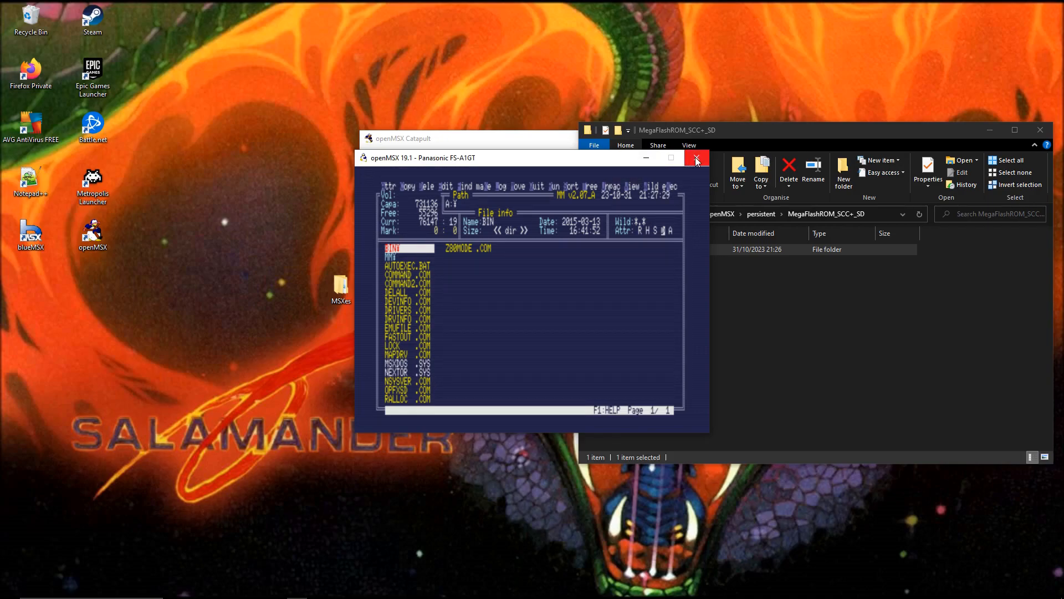
pyautogui.click(695, 157)
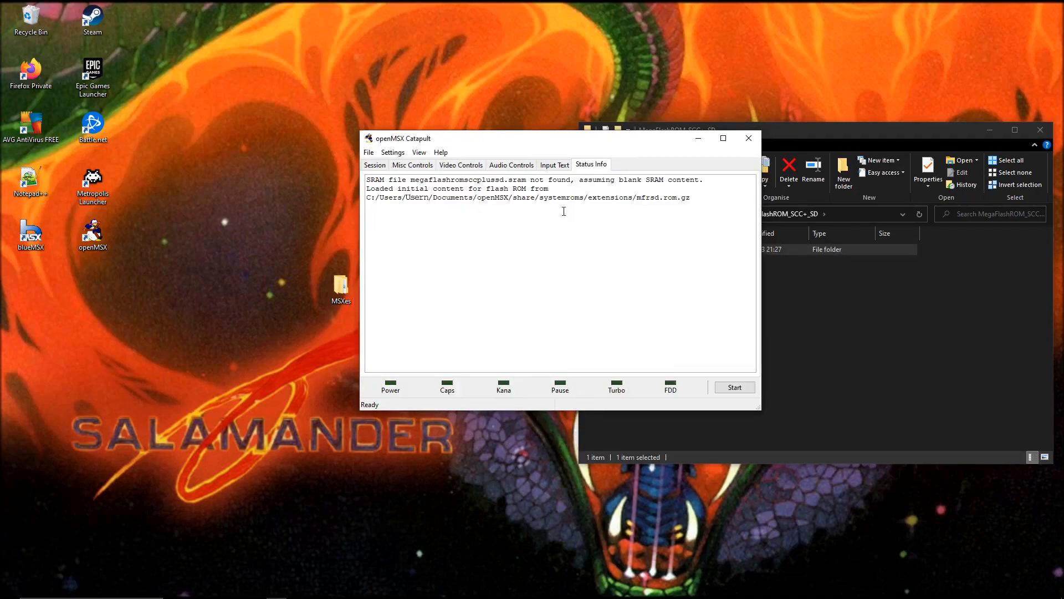
# Step: Return to Catapult's Session tab and reopen untitled1, now holding the SRAM and filled SDC files
pyautogui.click(373, 164)
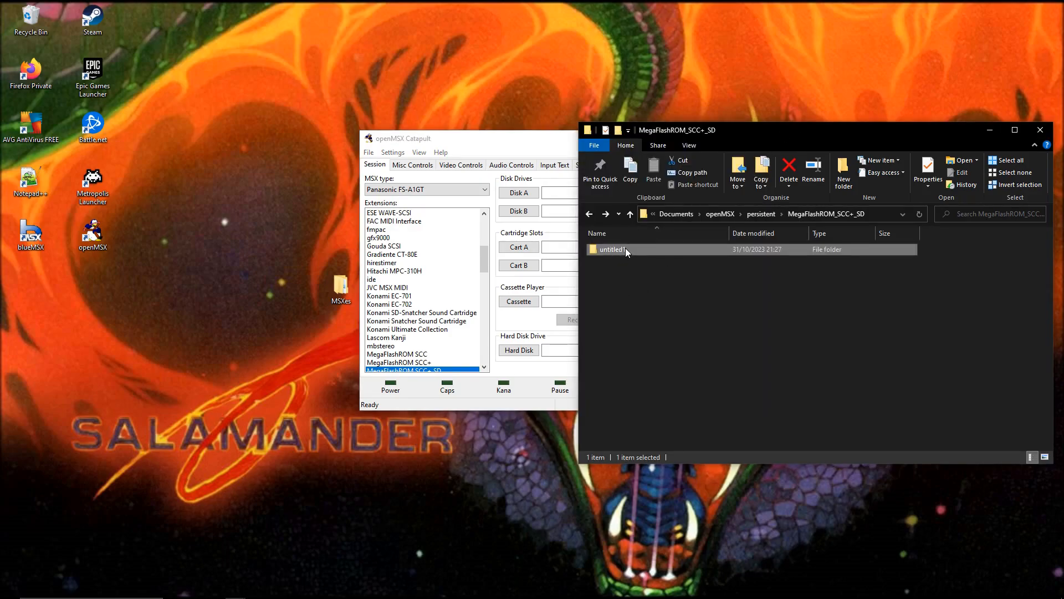
pyautogui.doubleClick(611, 249)
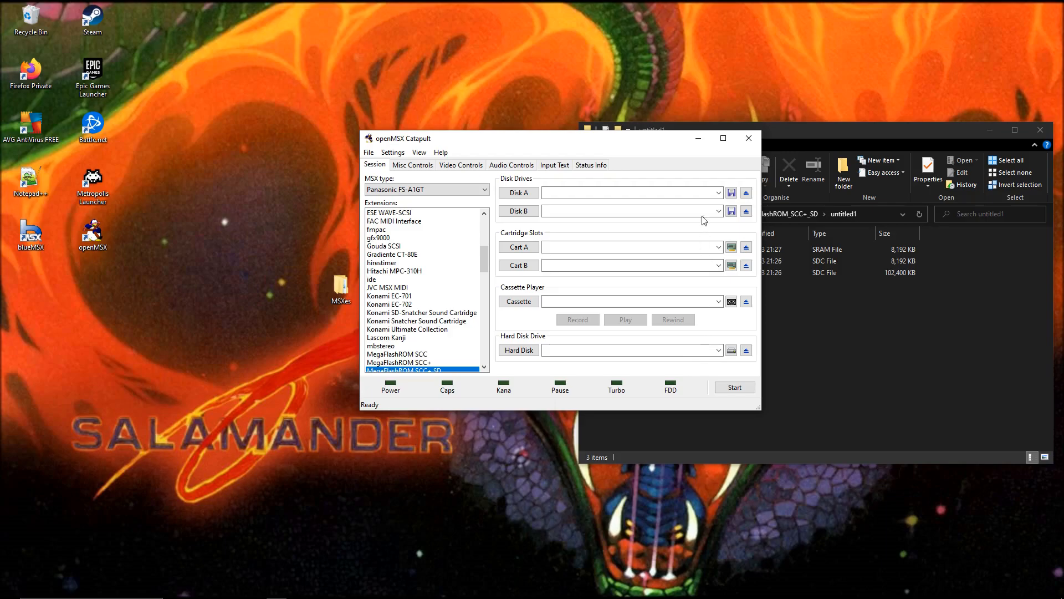
pyautogui.moveTo(617, 145)
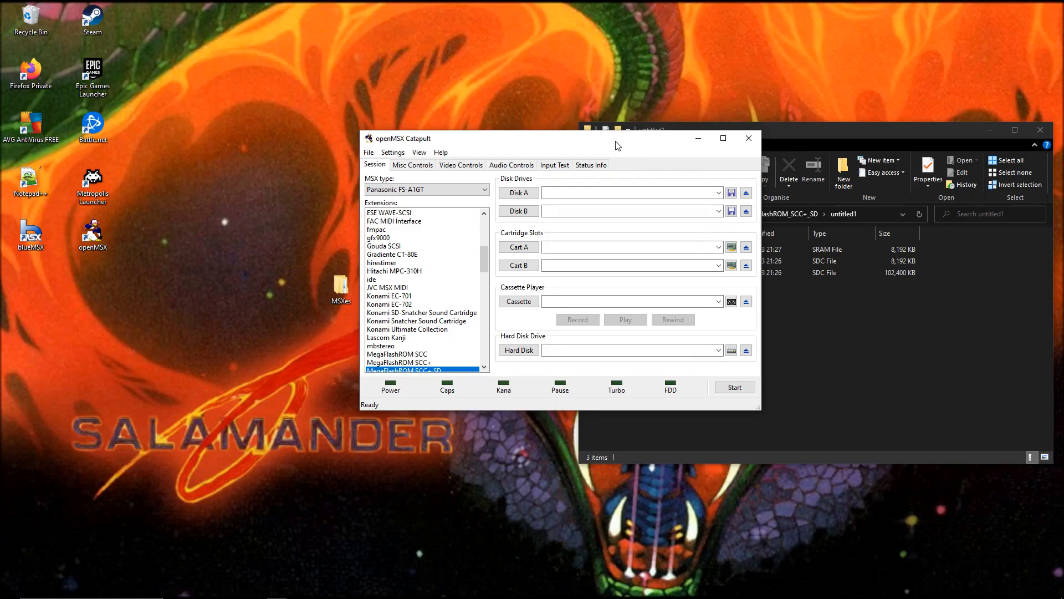
pyautogui.moveTo(613, 145)
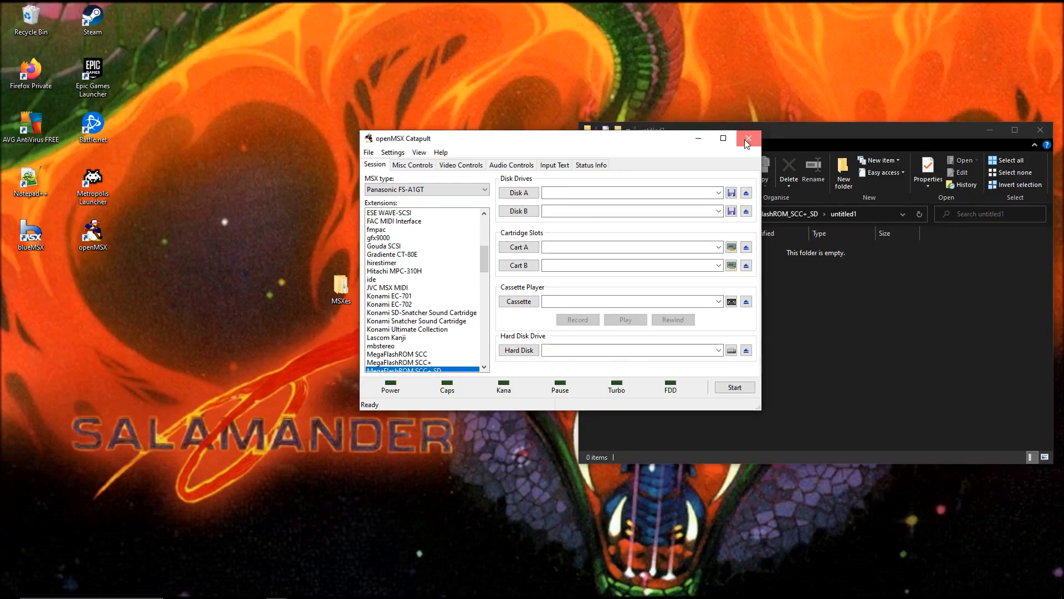
# Step: Close Catapult and bring the extensions folder window back in File Explorer
pyautogui.click(746, 138)
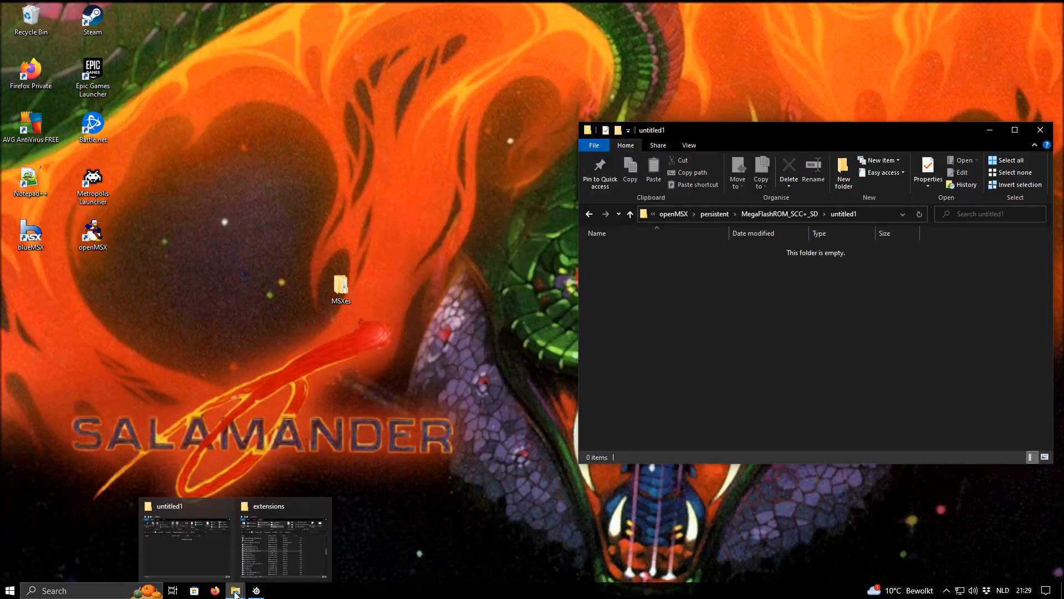
pyautogui.click(282, 536)
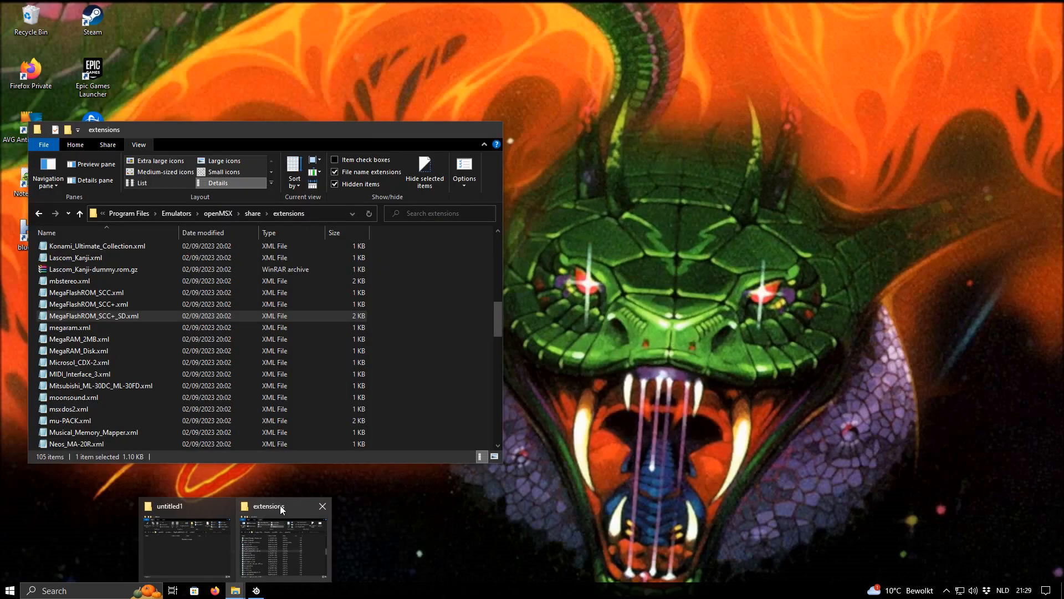
pyautogui.click(187, 539)
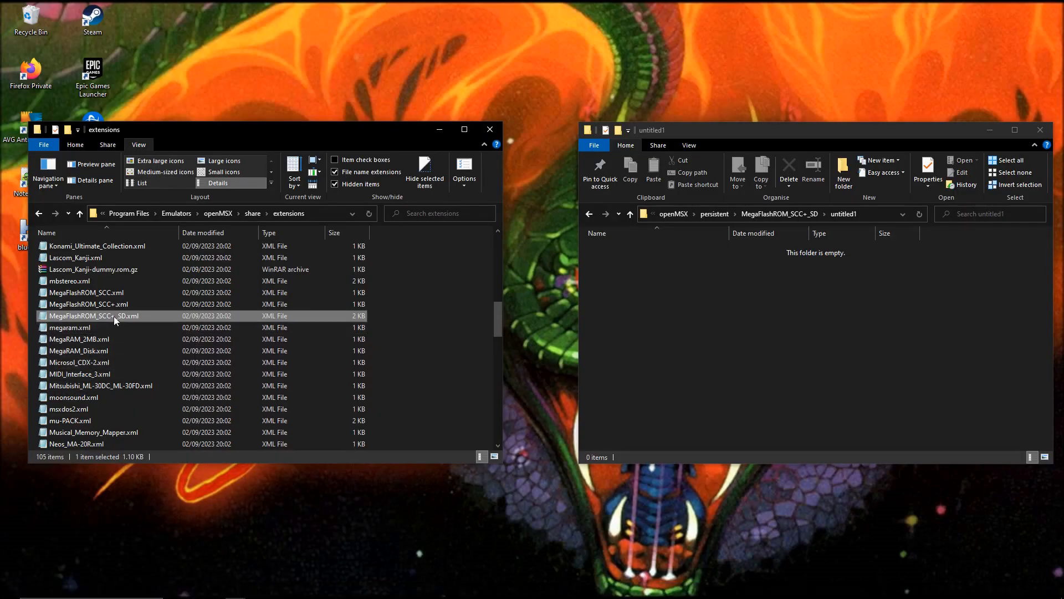
pyautogui.click(79, 338)
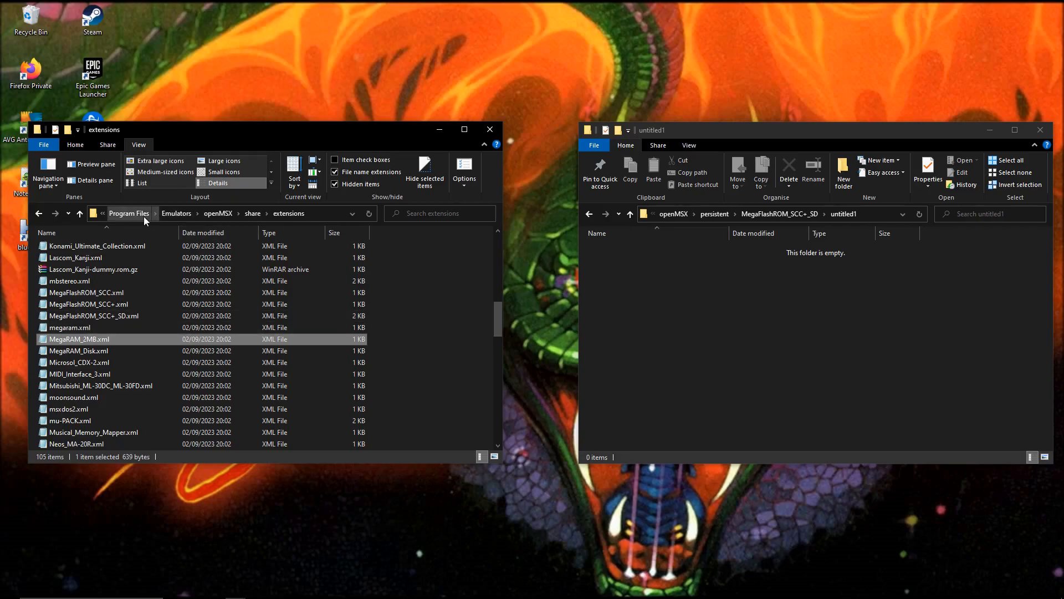
pyautogui.scroll(-3)
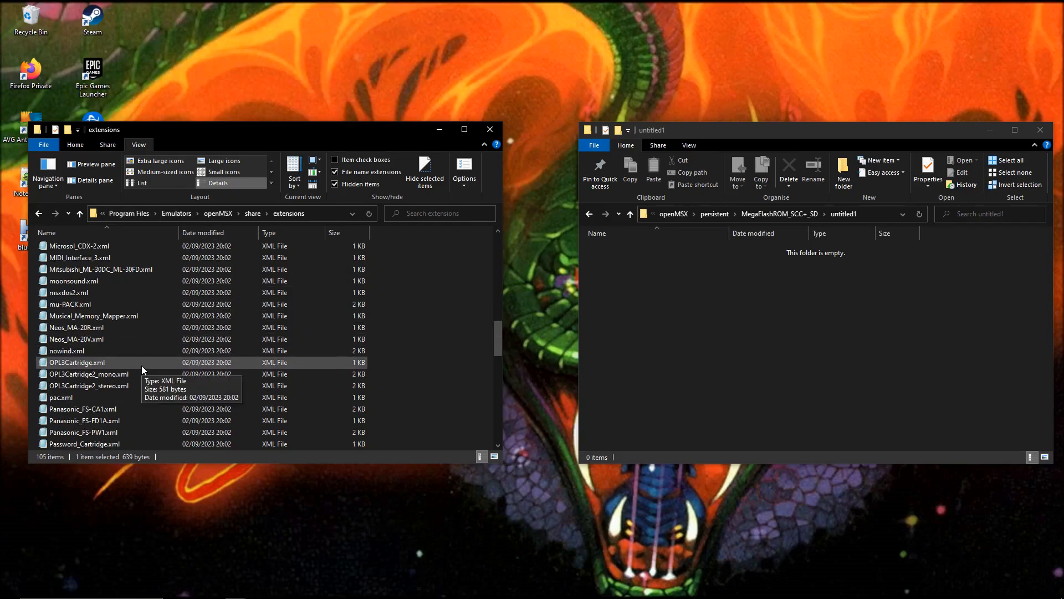
# Step: Open MegaFlashROM_SCC+_SD.xml, delete the second SD card block, and start saving
pyautogui.doubleClick(93, 256)
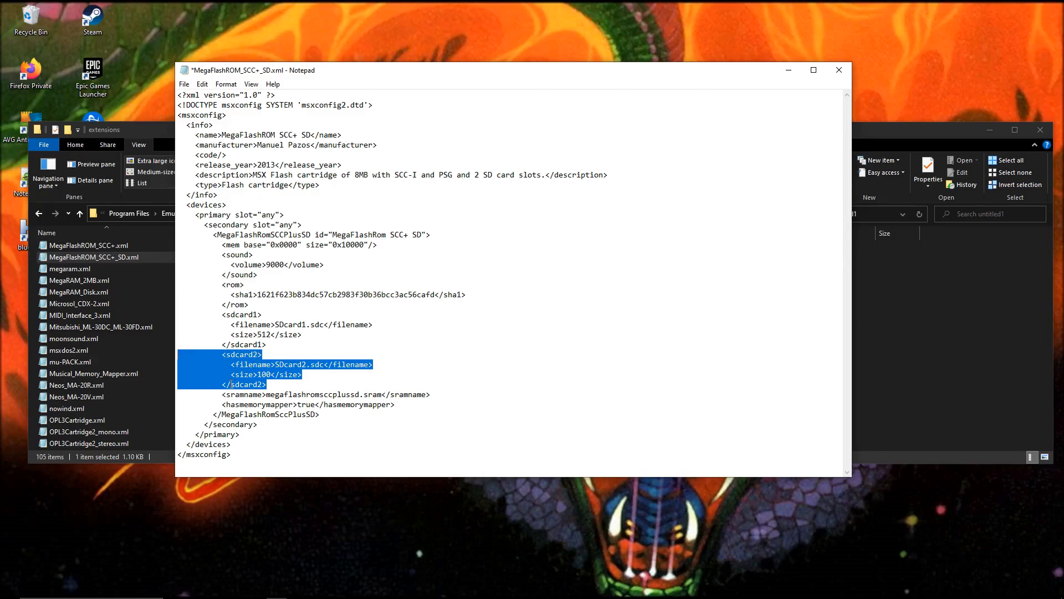
pyautogui.press('Delete')
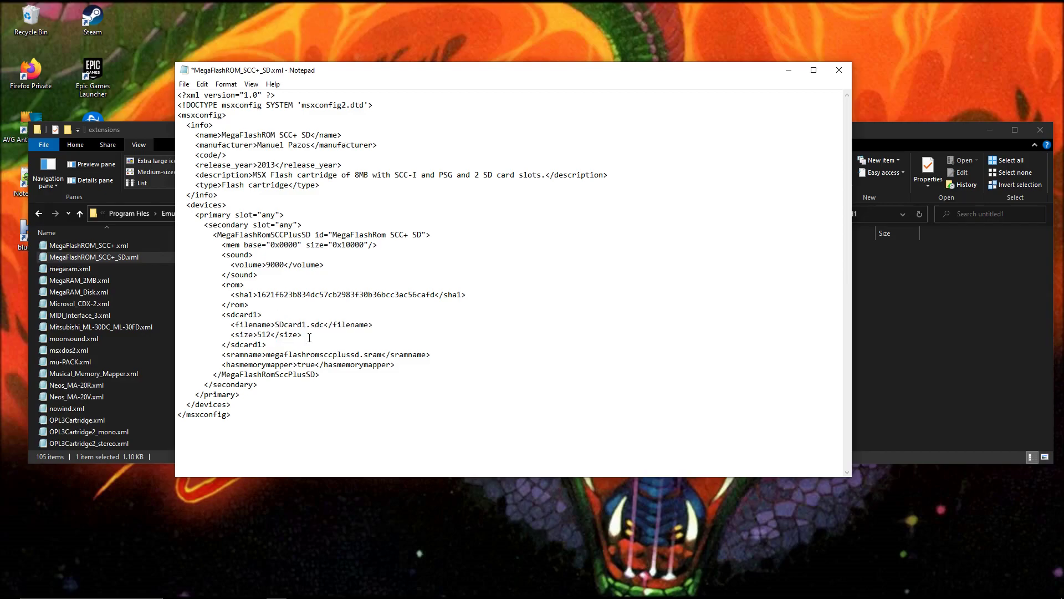
pyautogui.moveTo(183, 84)
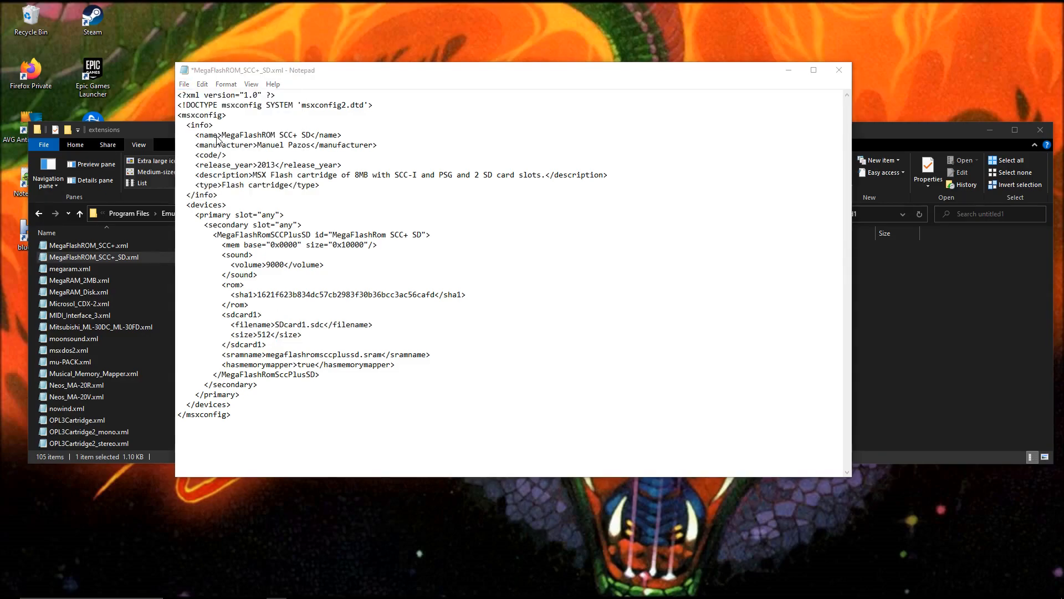
pyautogui.press('ctrl+shift+s')
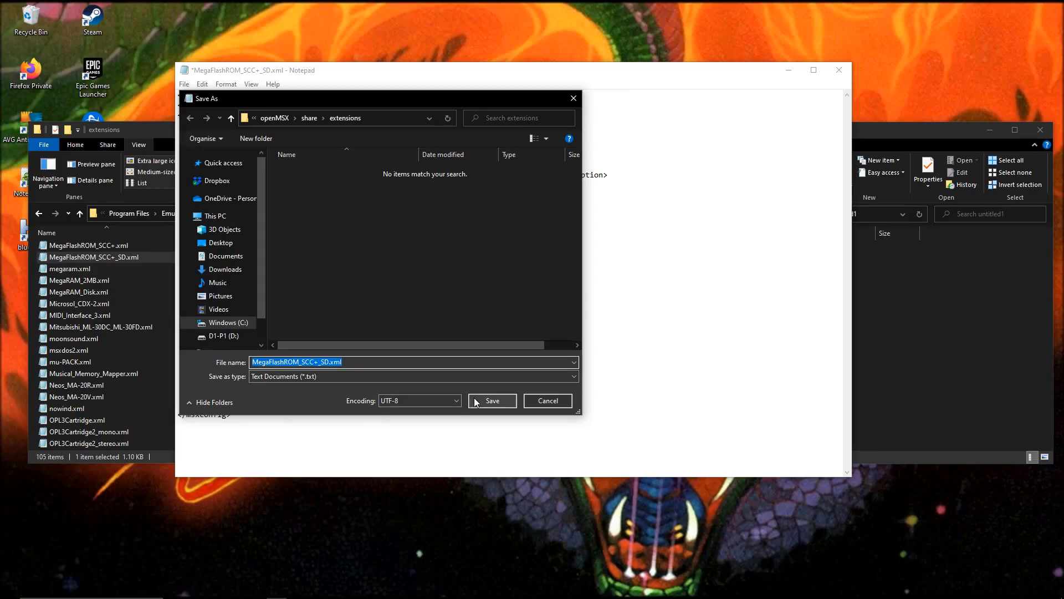
# Step: Save the edited XML to Desktop > MSXes after the extensions folder denies permission
pyautogui.click(492, 400)
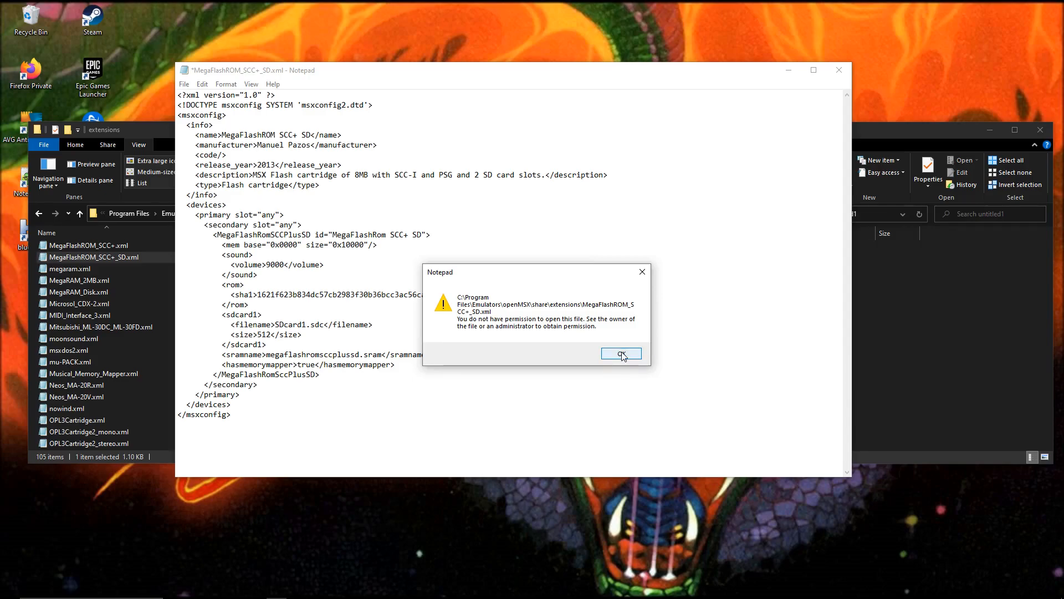
pyautogui.click(619, 353)
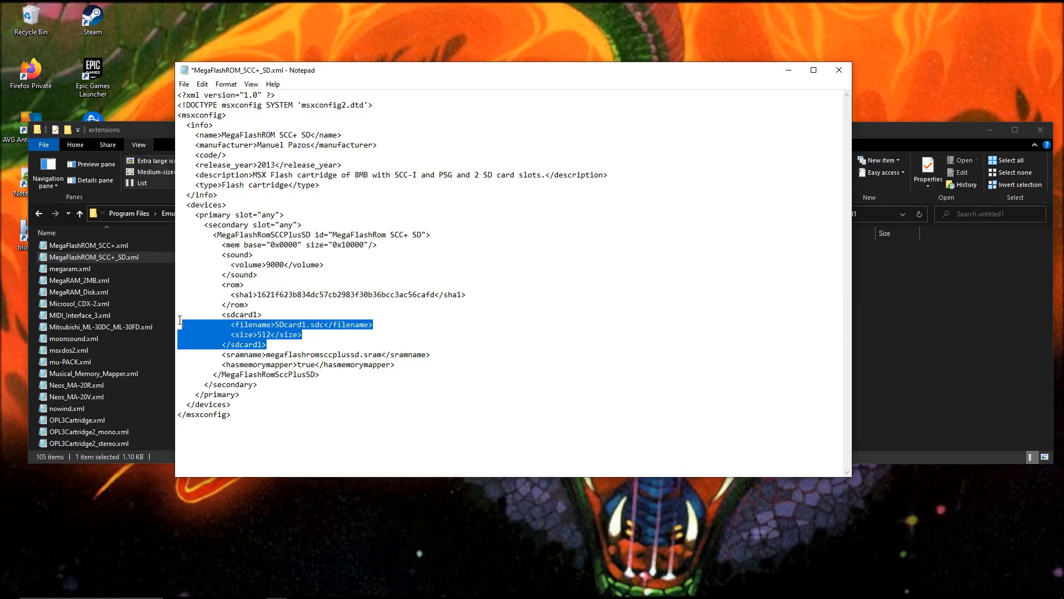
pyautogui.click(184, 84)
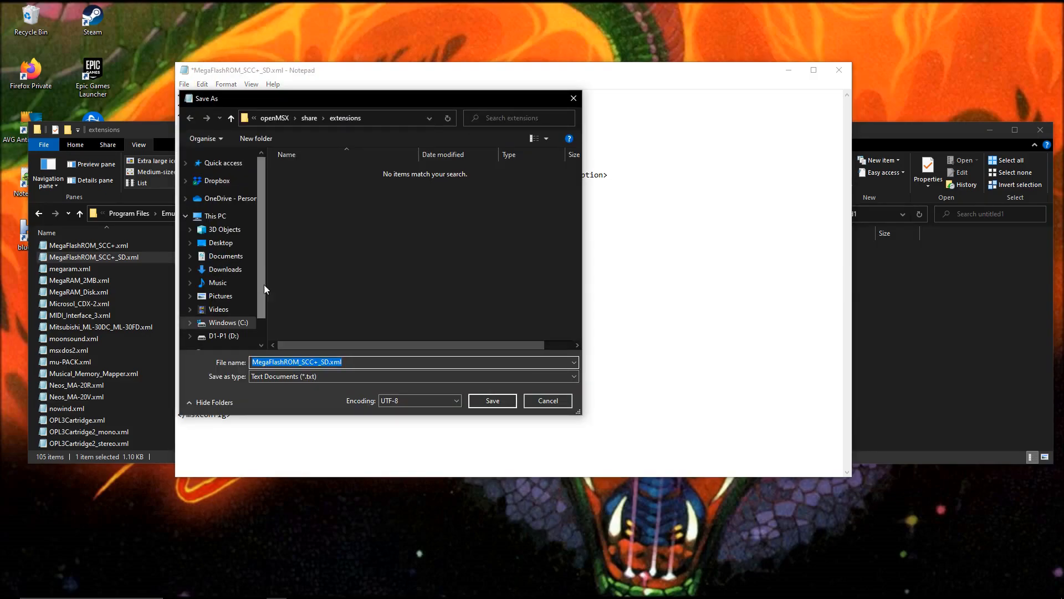
pyautogui.moveTo(251, 257)
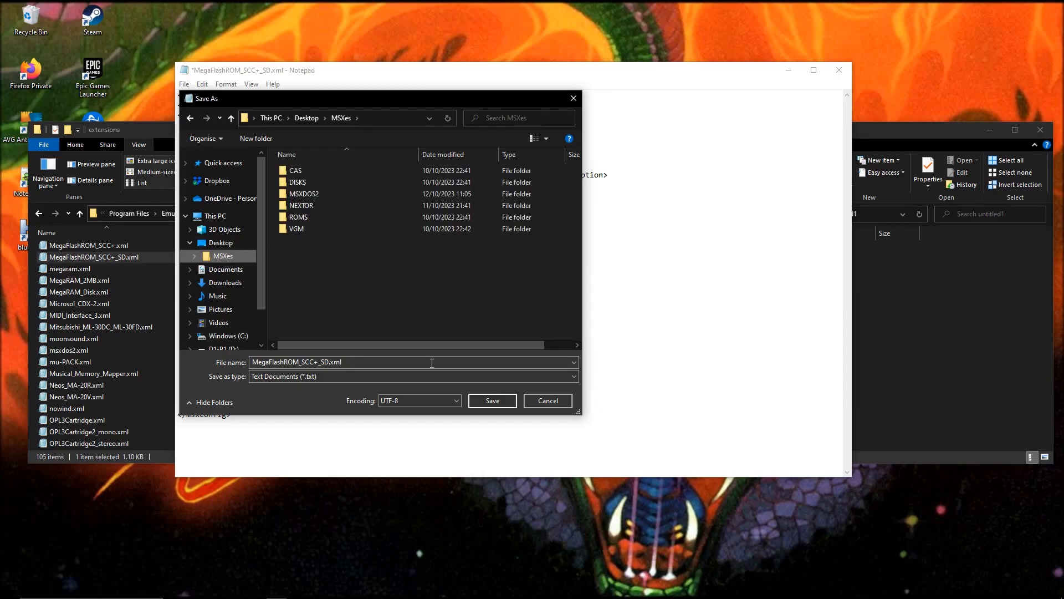
pyautogui.click(491, 399)
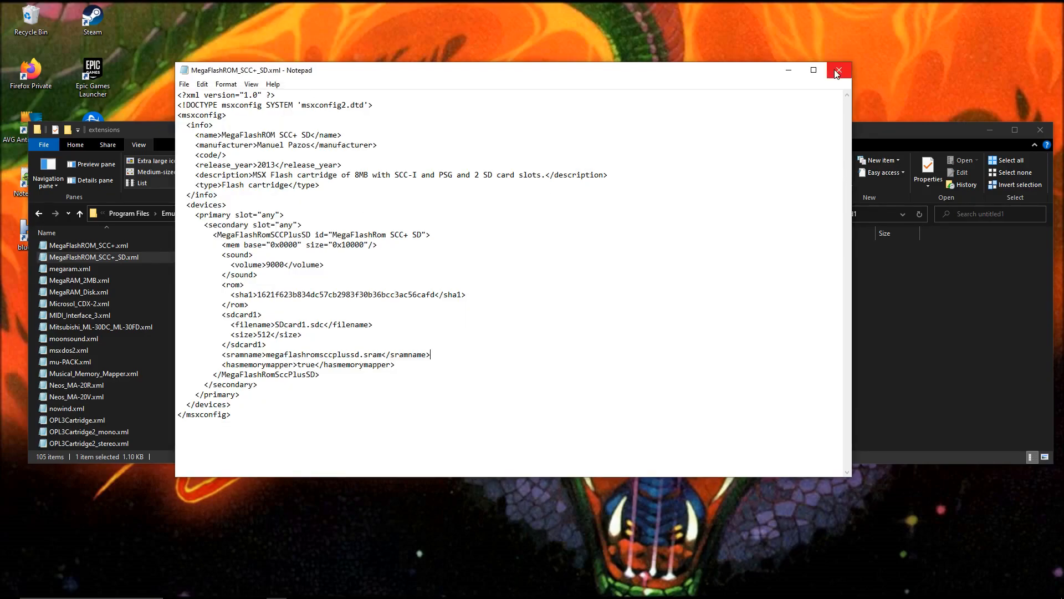
# Step: Replace the extensions copy of MegaFlashROM_SCC+_SD.xml with admin approval, then open it to verify
pyautogui.click(838, 70)
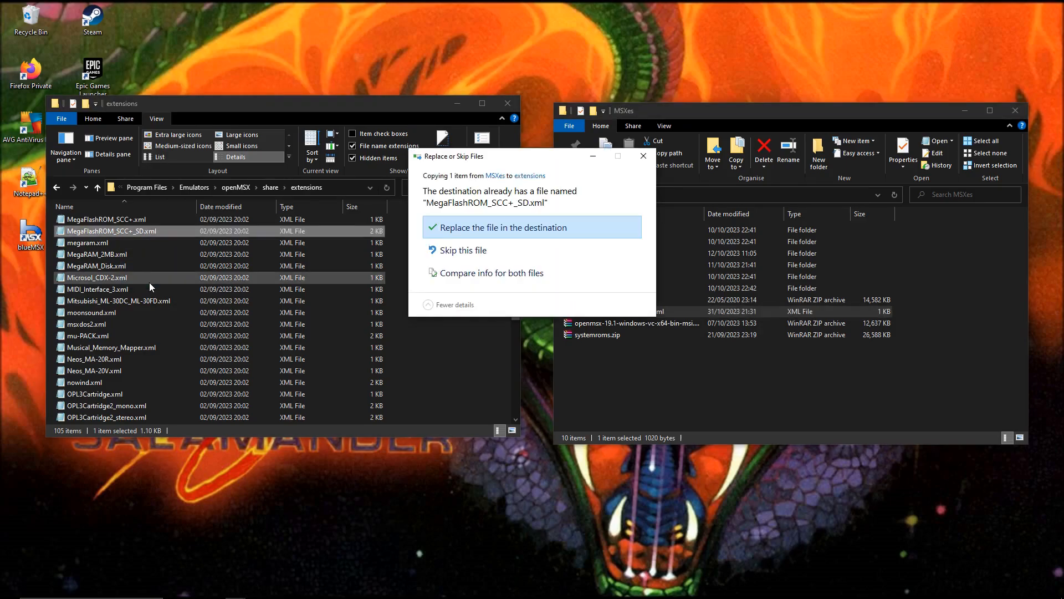
pyautogui.click(504, 227)
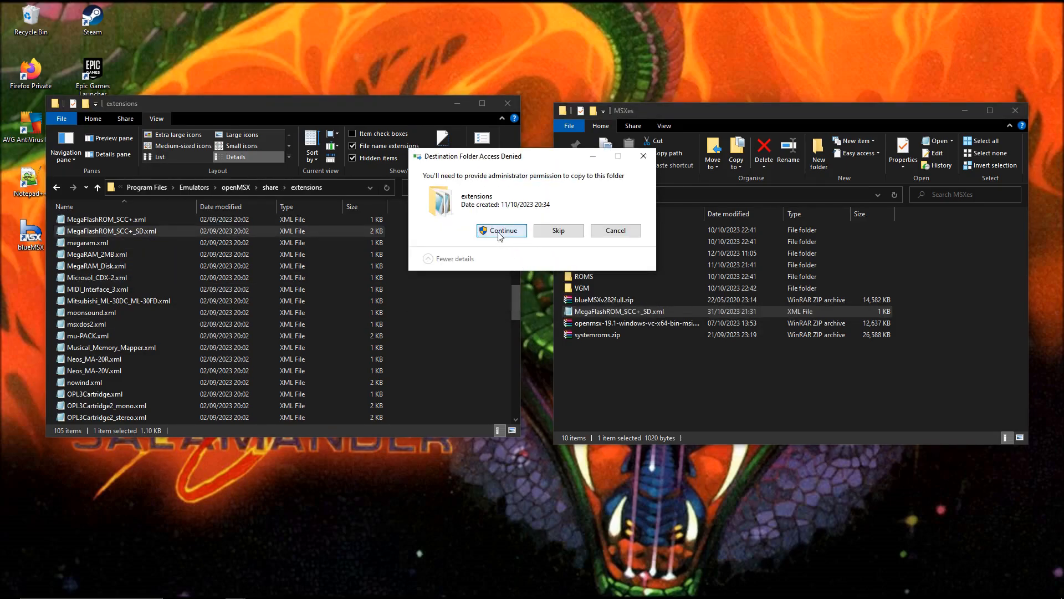
pyautogui.moveTo(501, 230)
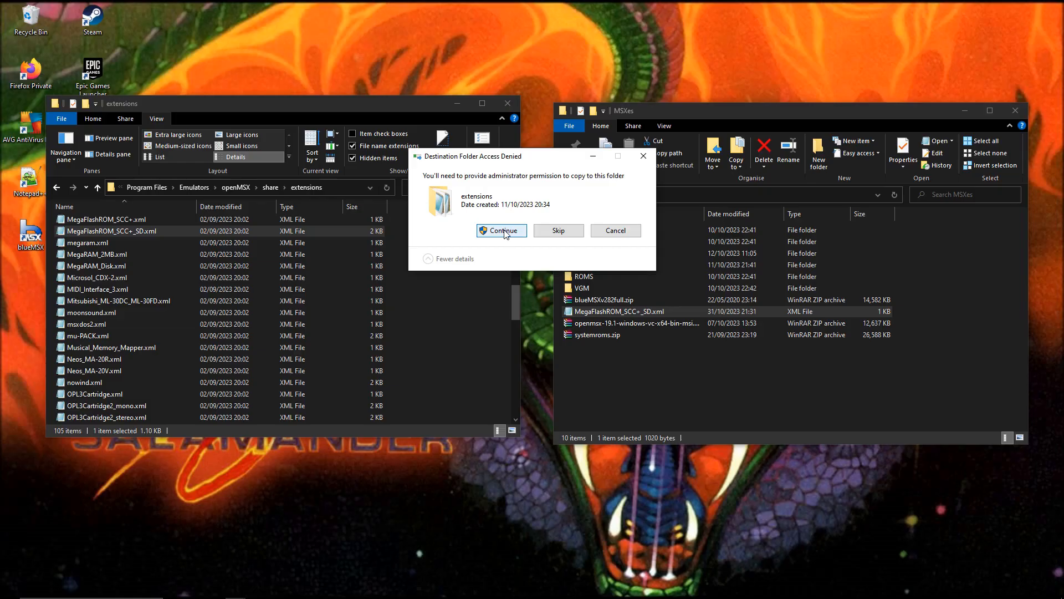
pyautogui.click(502, 230)
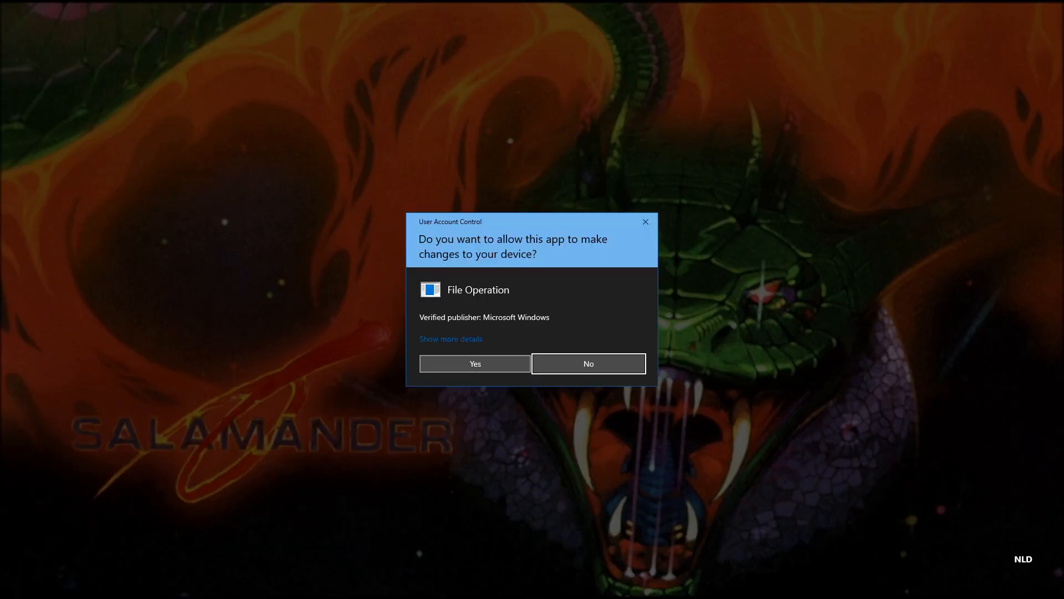
pyautogui.click(474, 363)
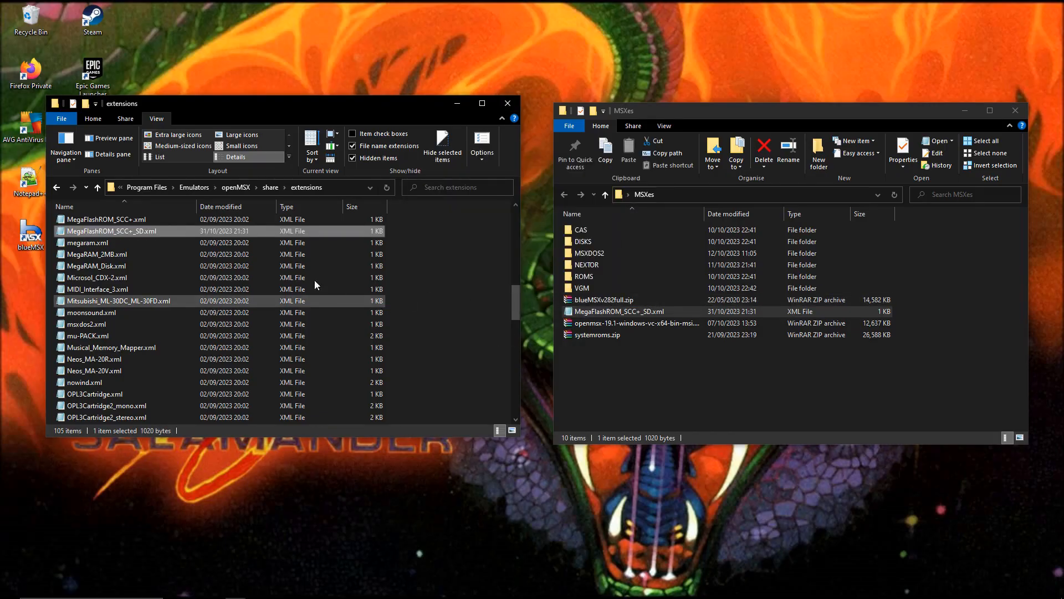
pyautogui.doubleClick(112, 230)
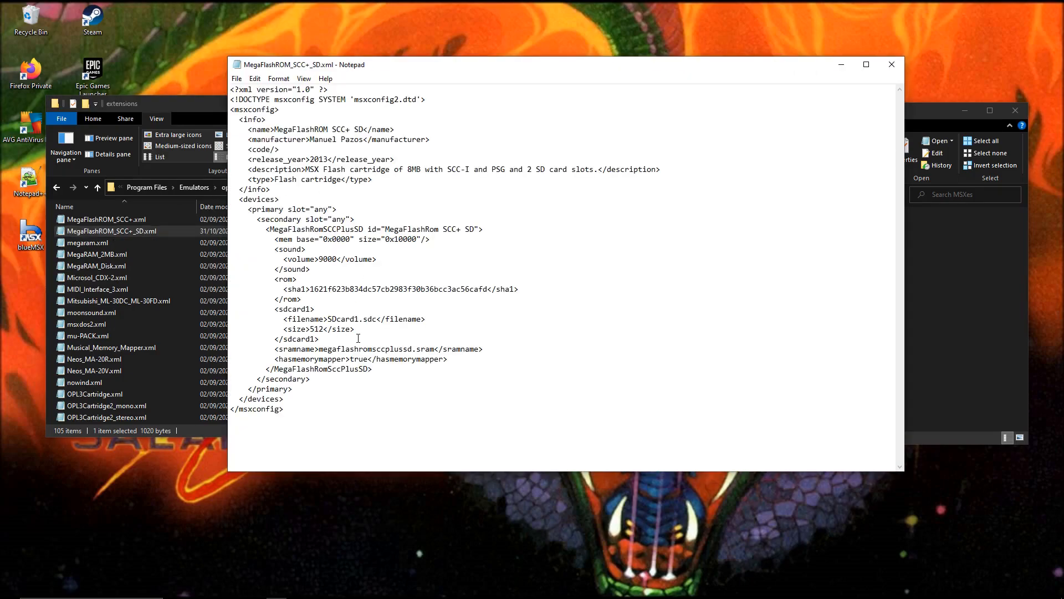
pyautogui.moveTo(891, 77)
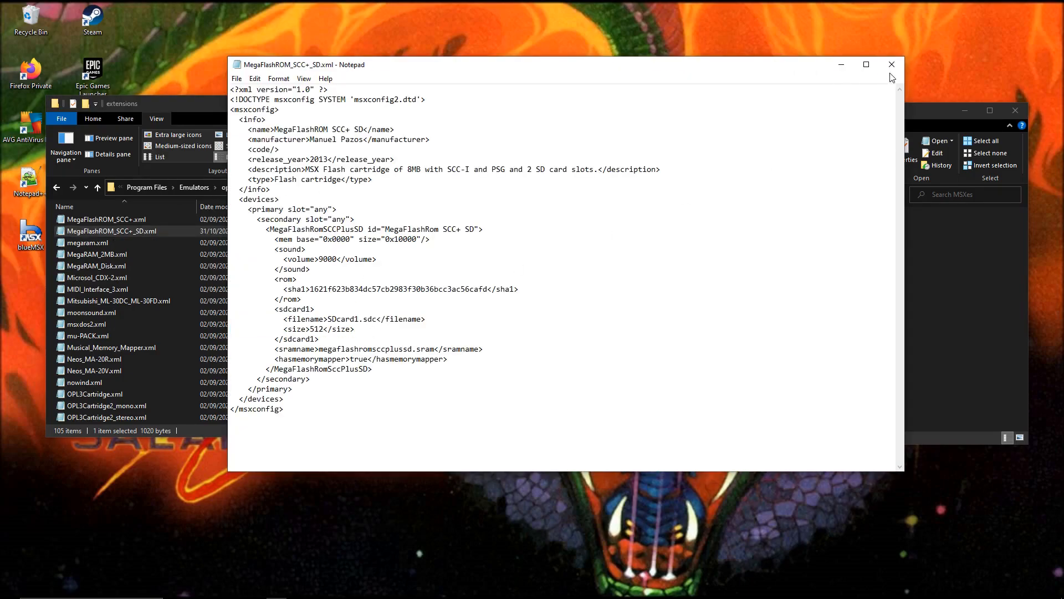
pyautogui.click(891, 64)
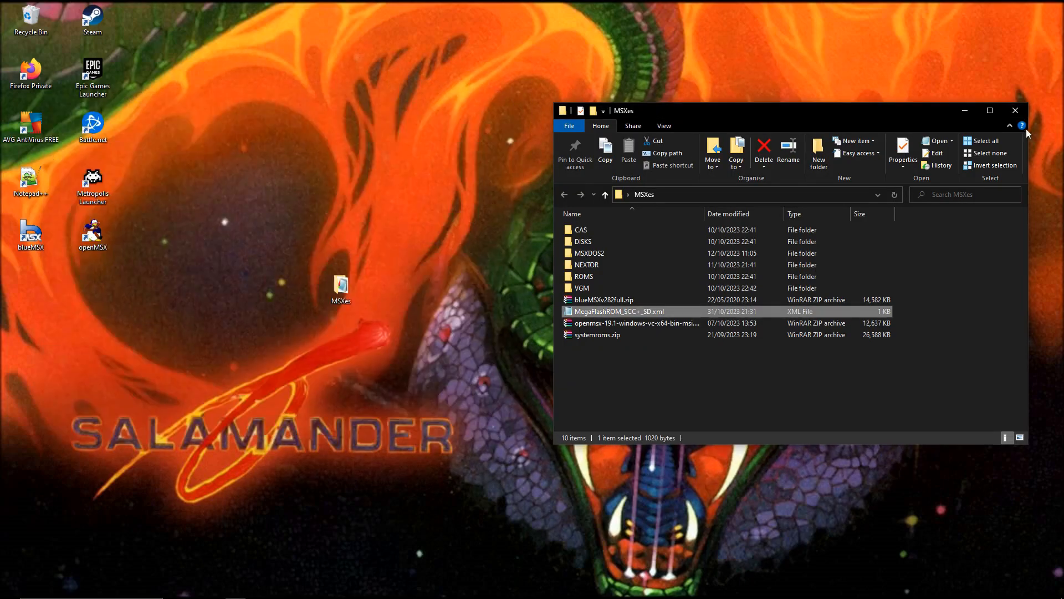
# Step: Browse to the persistent MegaFlashROM_SCC+_SD folder and open its untitled1 subfolder
pyautogui.click(1015, 110)
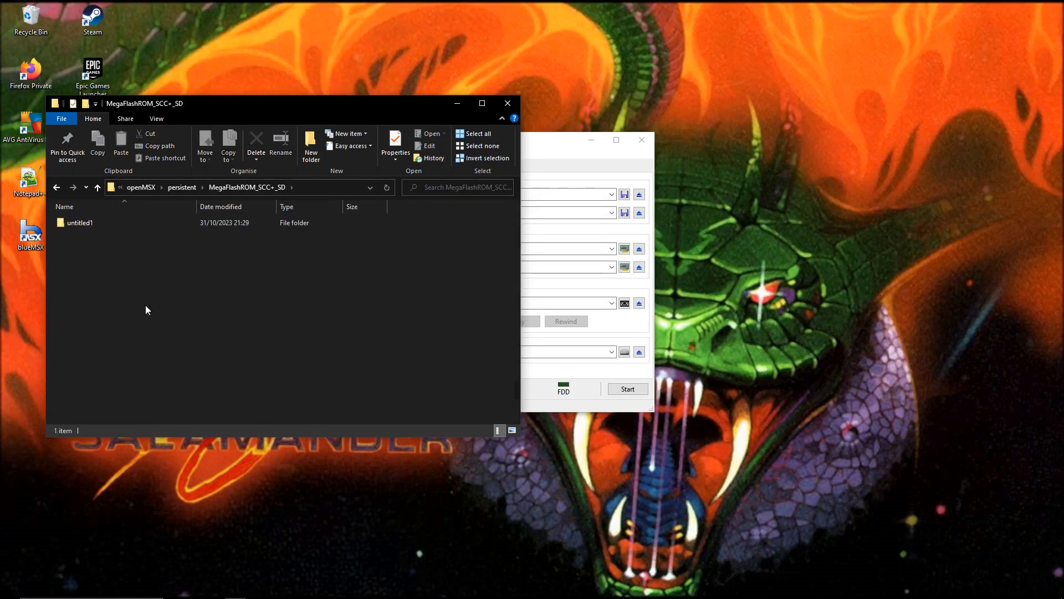
pyautogui.doubleClick(80, 222)
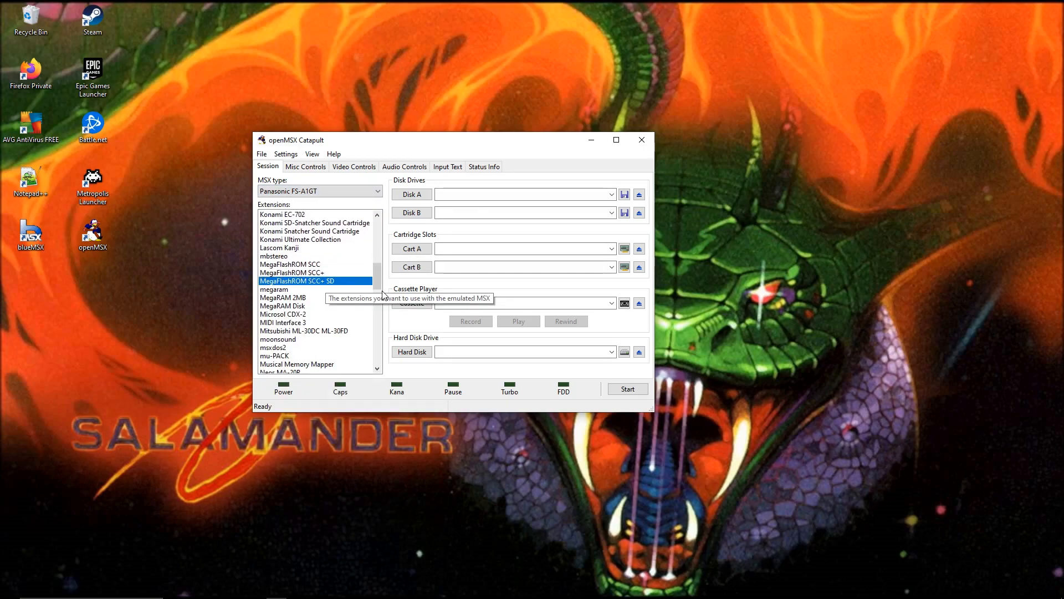
# Step: Check Status Info, then start the Panasonic FS-A1GT with MegaFlashROM SCC+ SD
pyautogui.scroll(3)
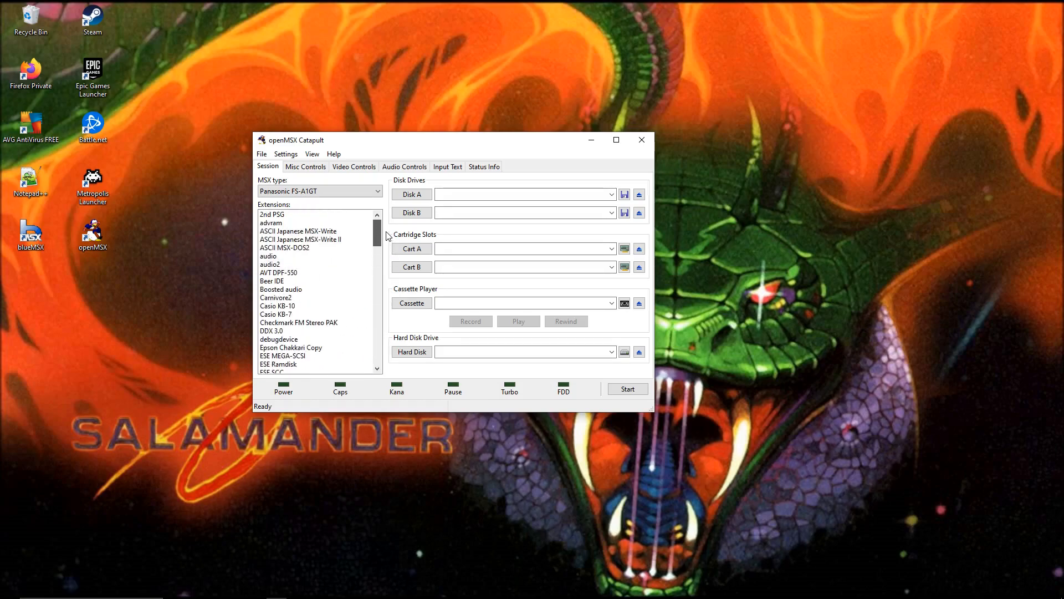
pyautogui.scroll(-3)
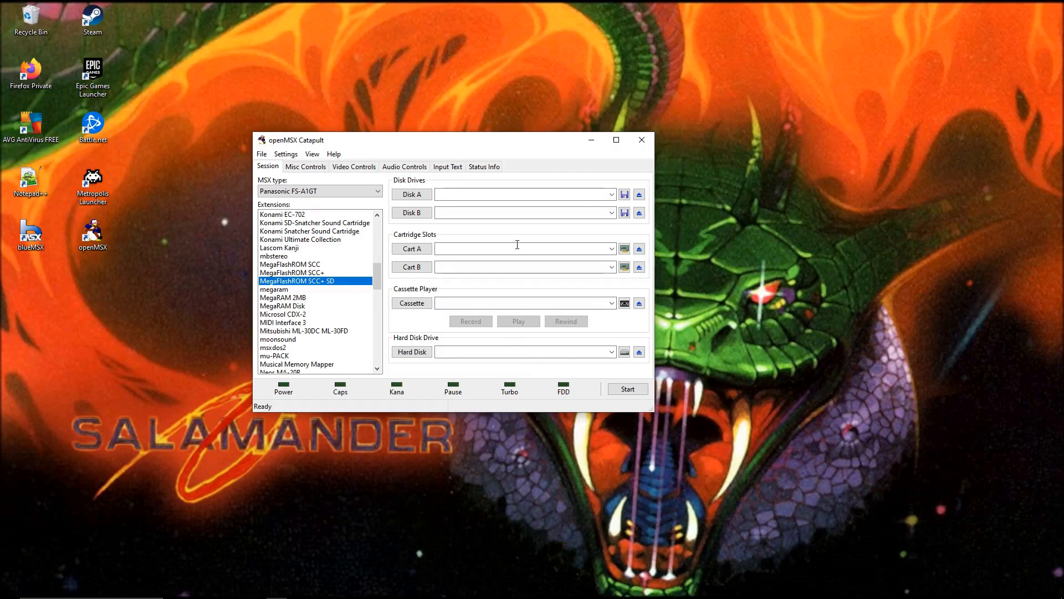
pyautogui.click(483, 167)
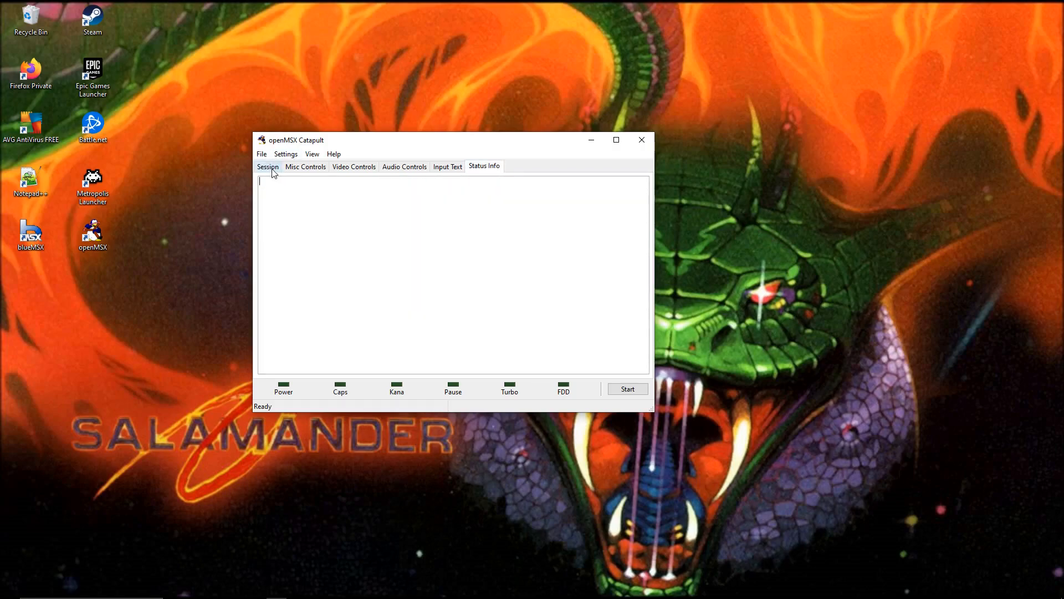
pyautogui.click(268, 166)
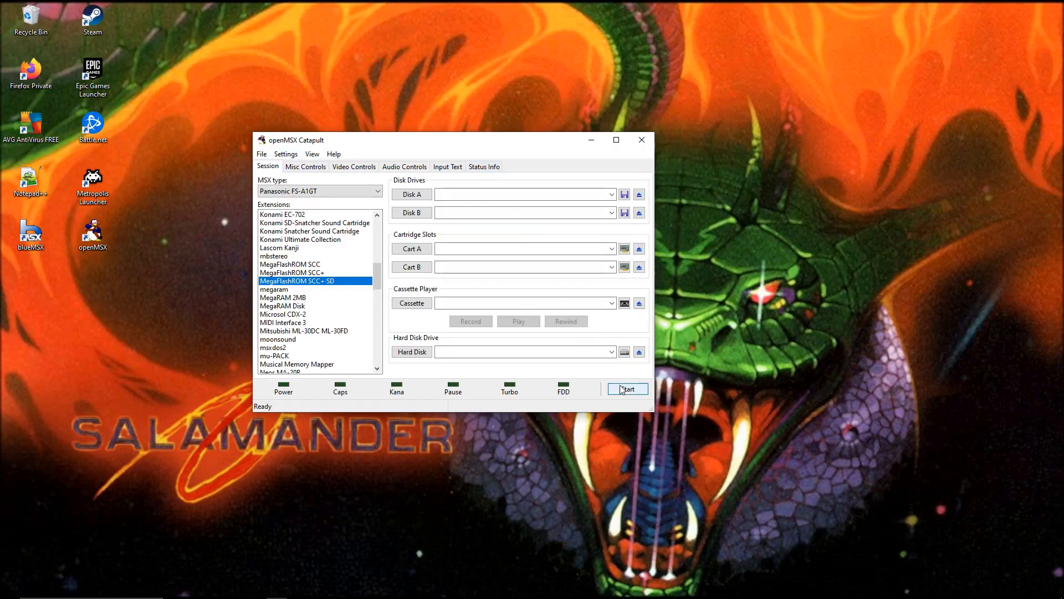
pyautogui.click(625, 388)
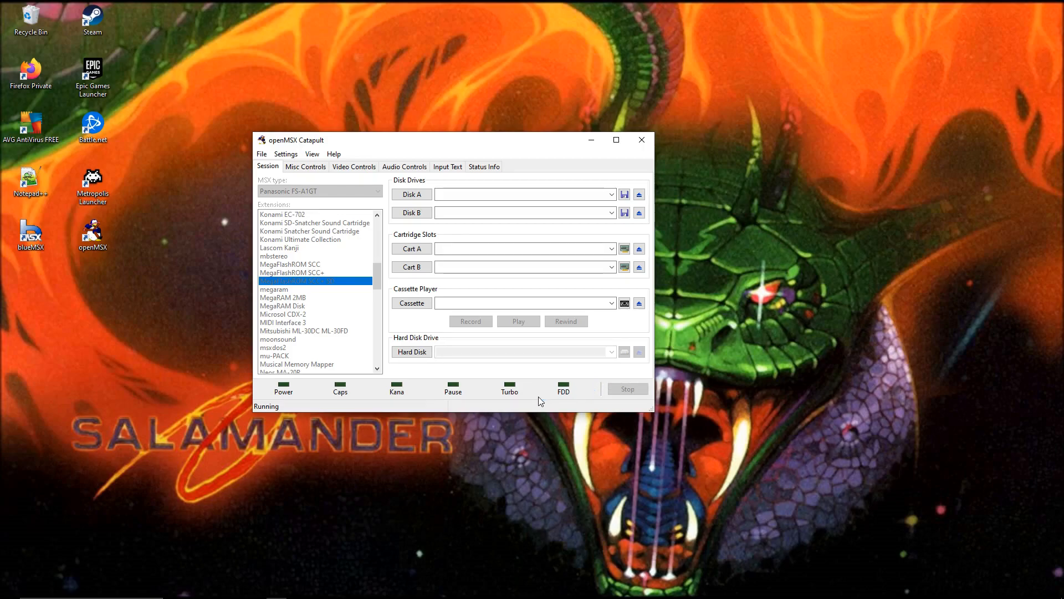
pyautogui.moveTo(535, 399)
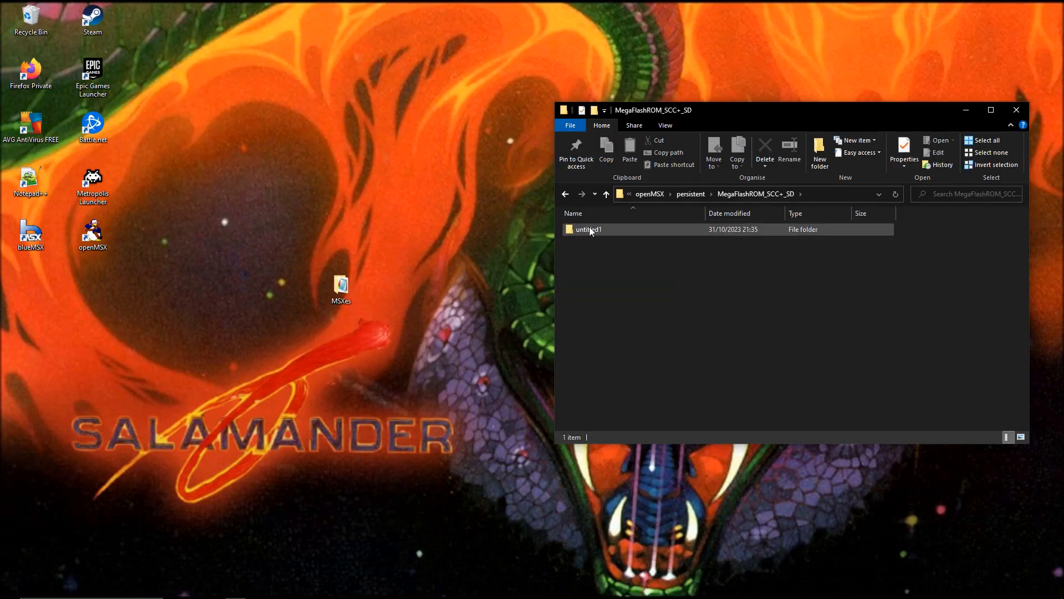
# Step: Open untitled1 and select SDcard1.sdc to confirm its 524,288 KB size
pyautogui.doubleClick(588, 229)
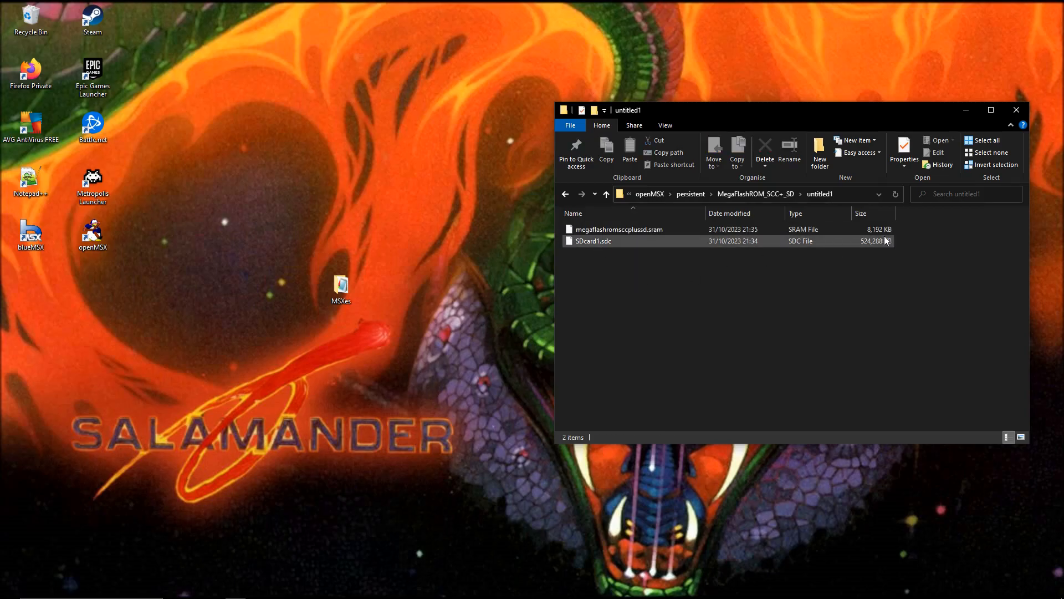
pyautogui.click(593, 241)
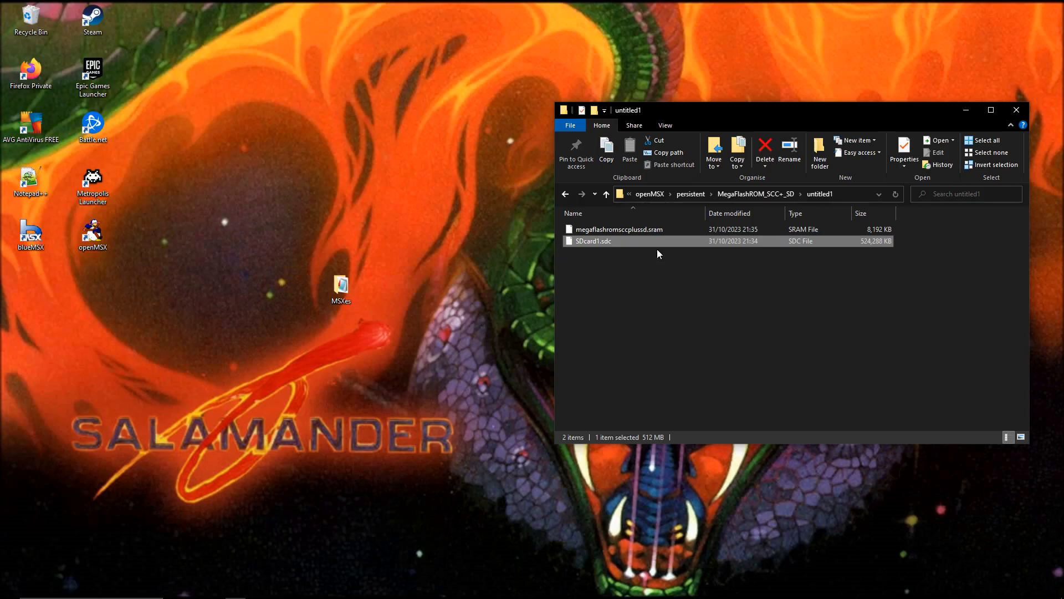
pyautogui.click(738, 274)
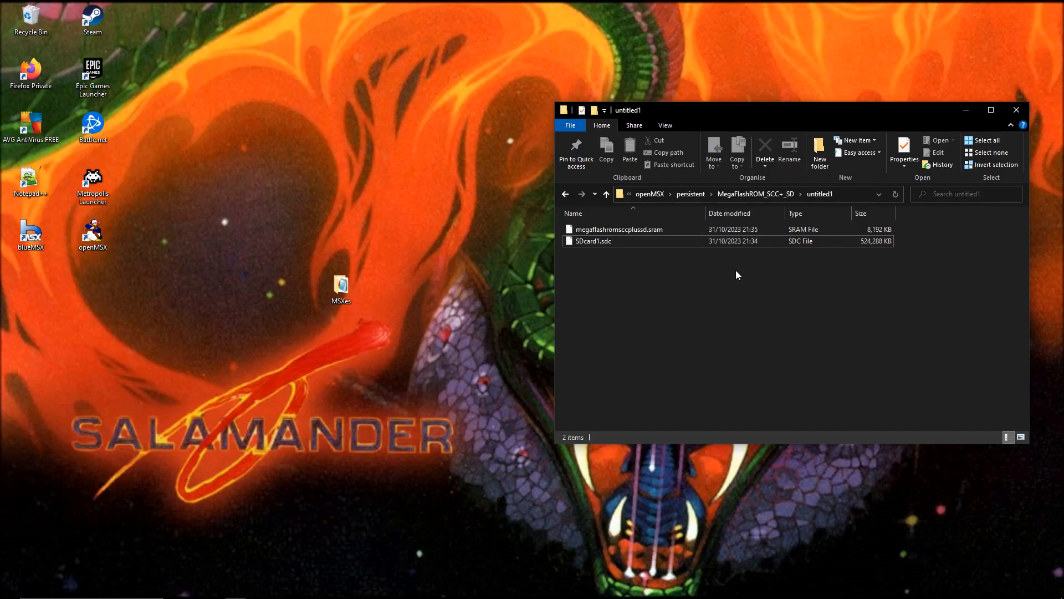
pyautogui.moveTo(848, 255)
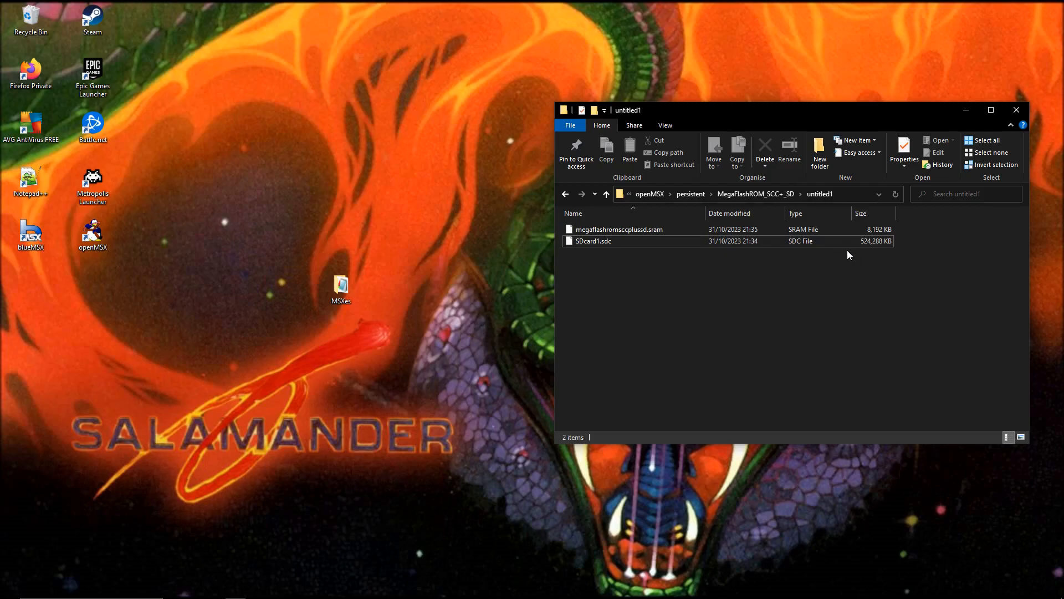